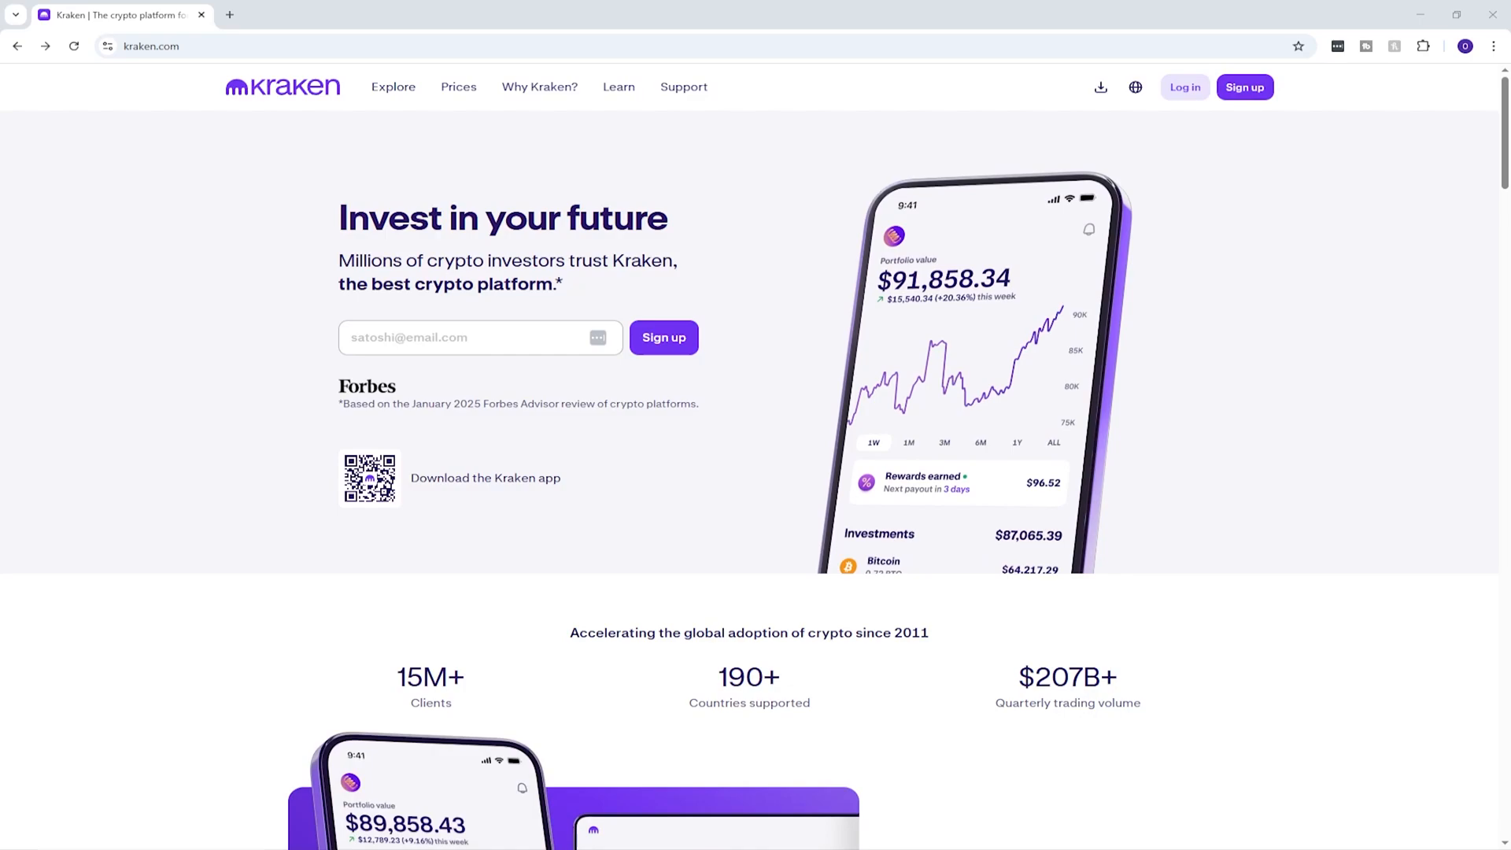
Log in to Kraken and reach the Home dashboard with the Bitcoin and Ethereum watchlist.
click(1243, 87)
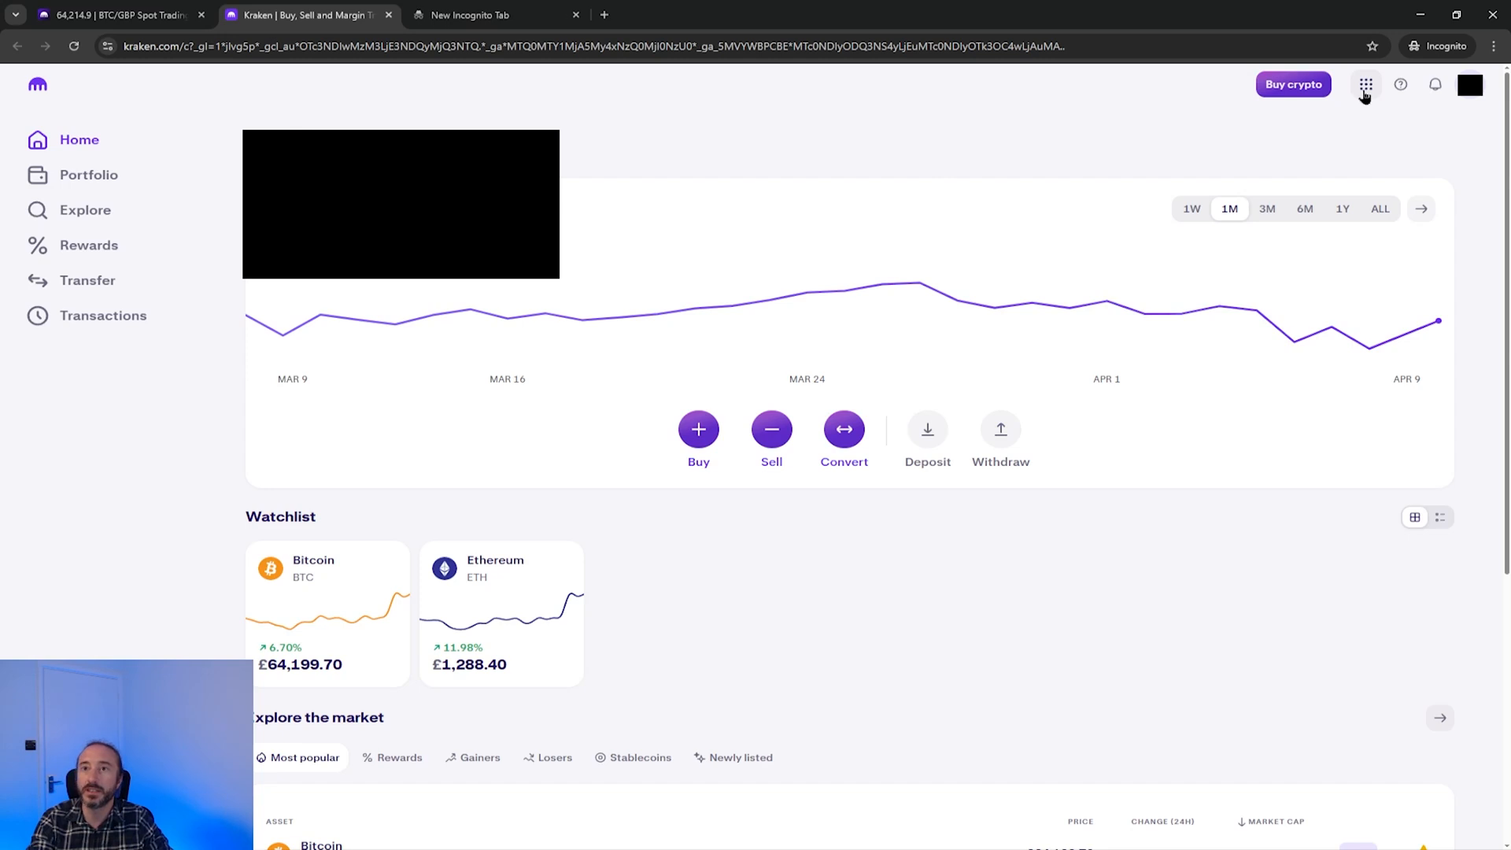
Switch from the apps menu to Kraken Pro and begin a new deposit.
click(1364, 85)
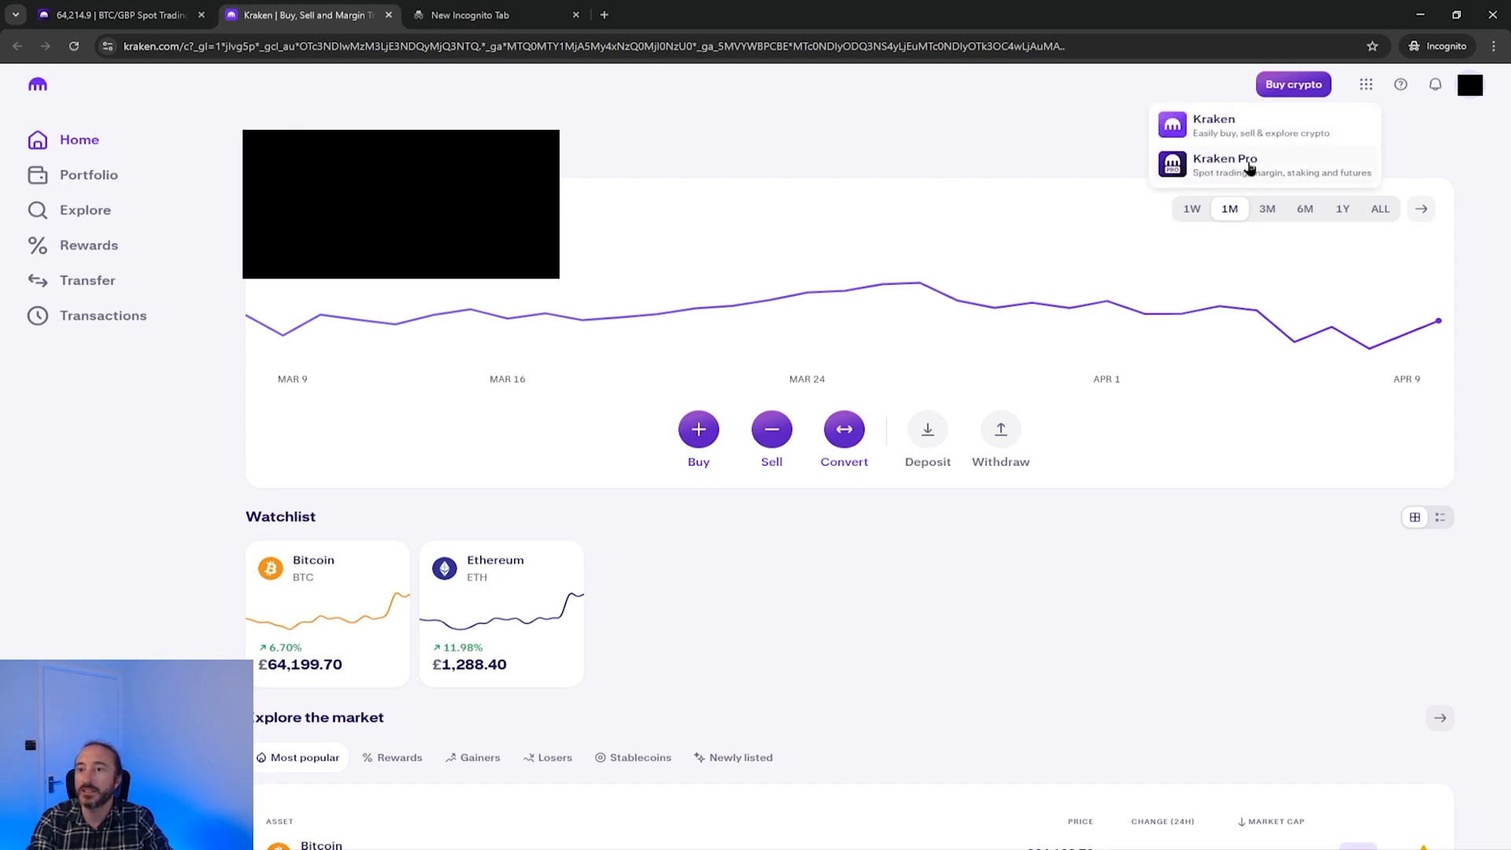
click(1224, 165)
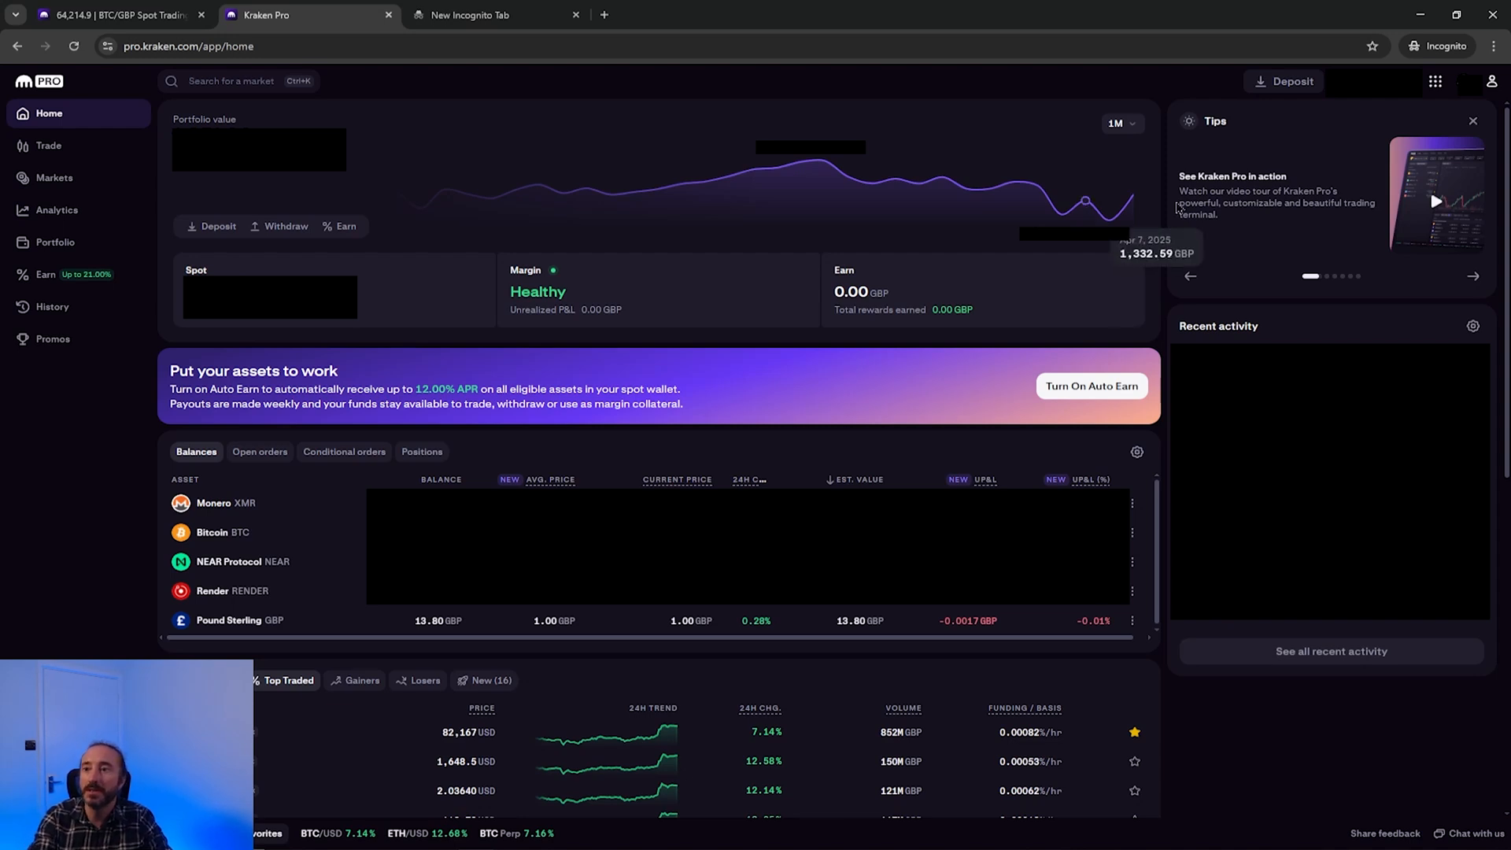
click(1291, 81)
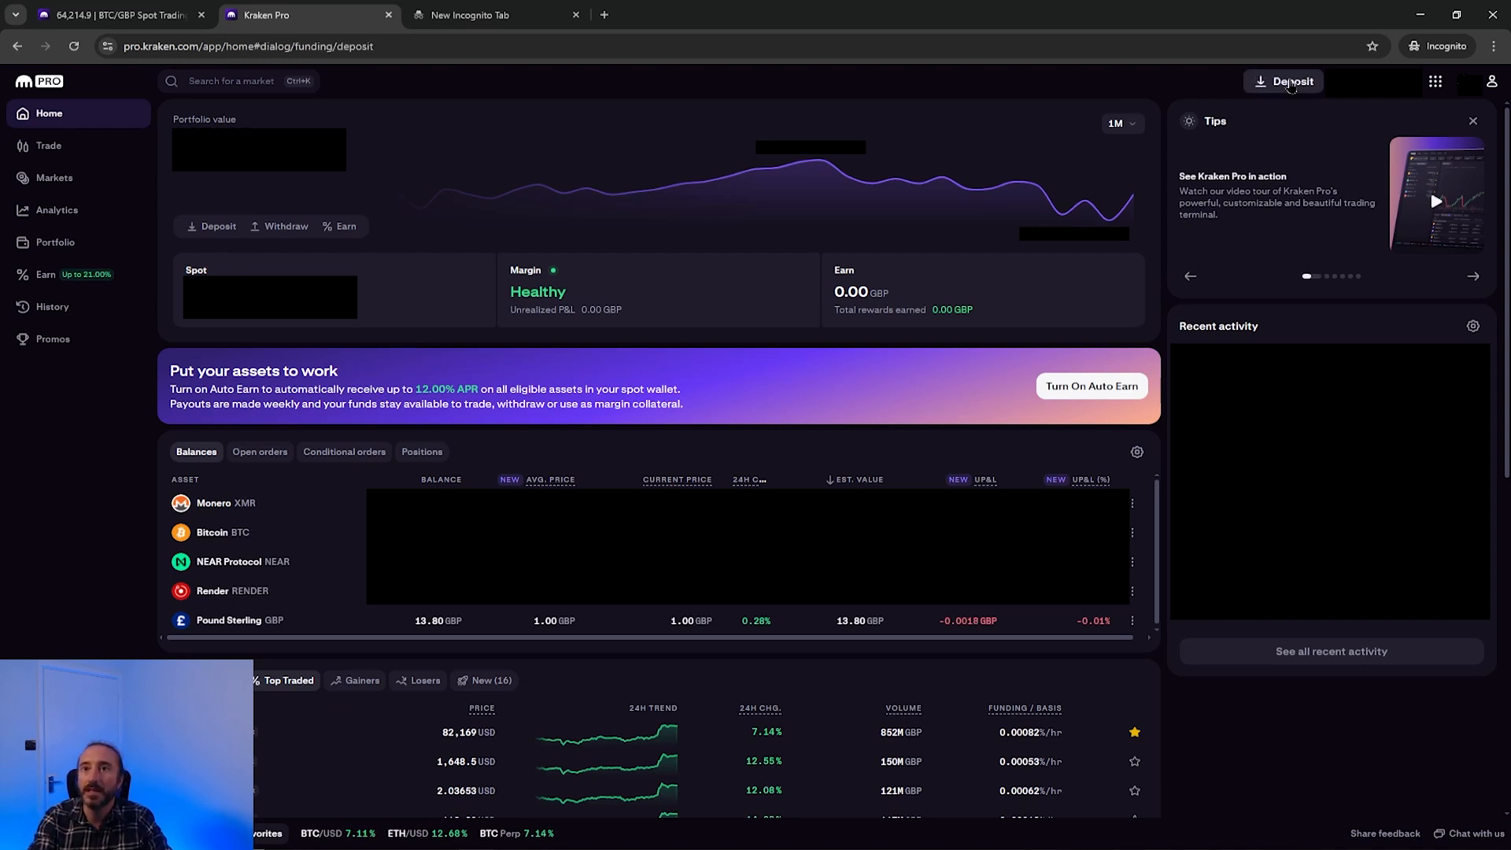
click(1292, 81)
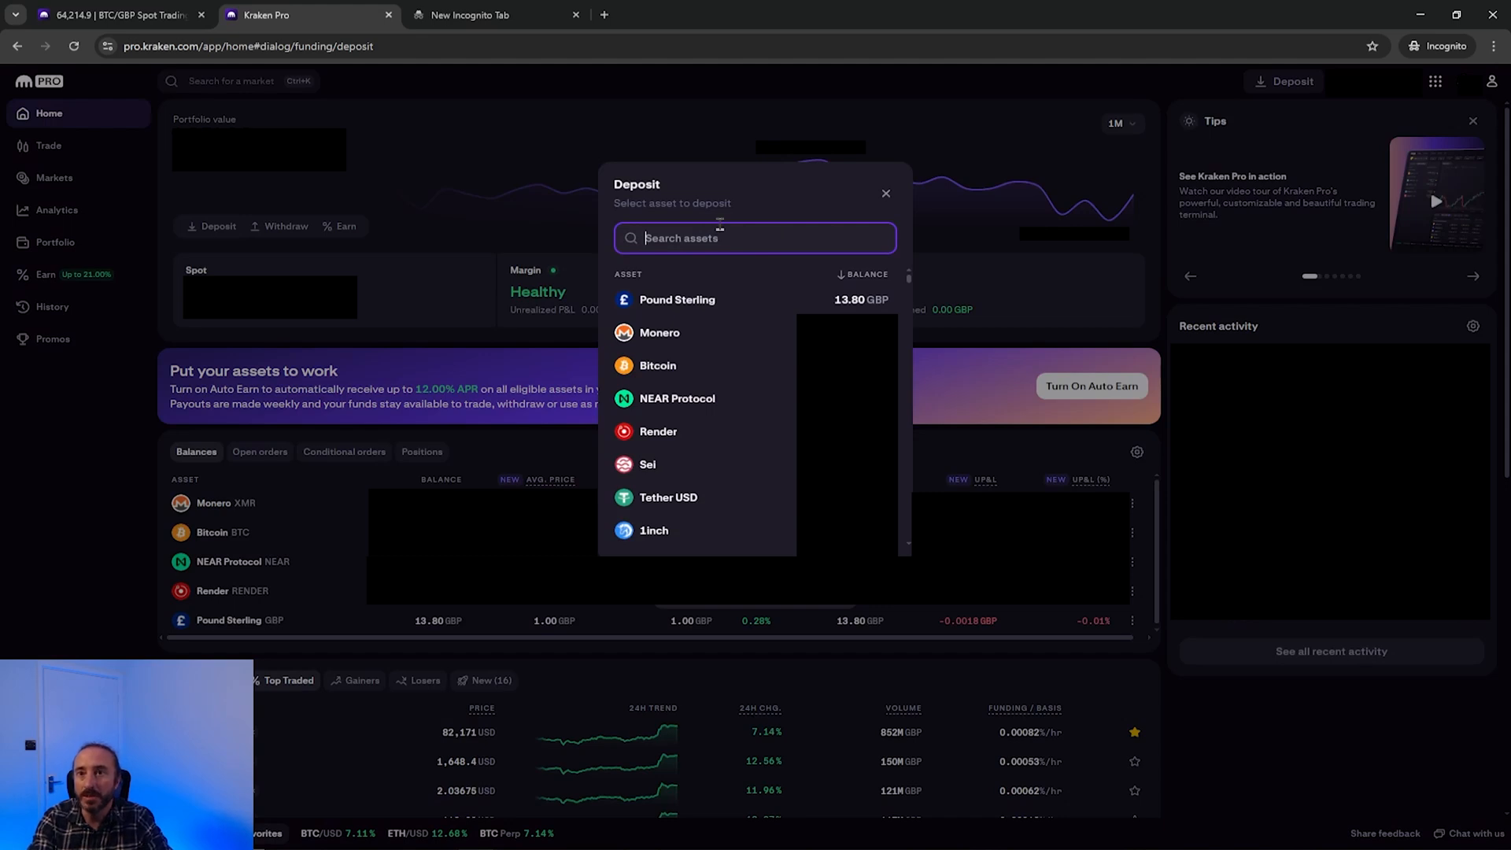
click(677, 299)
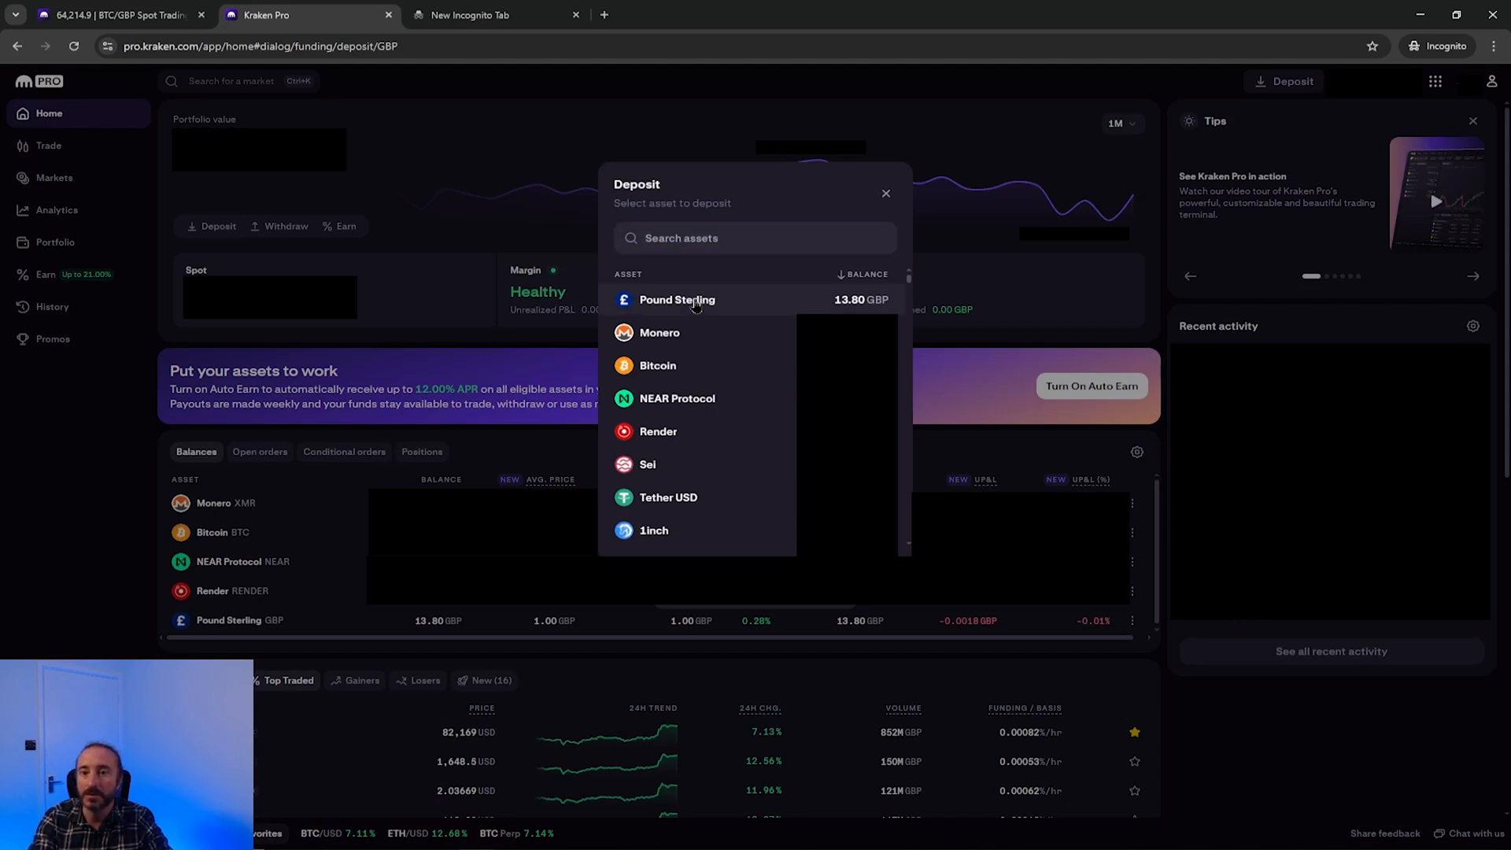
click(676, 300)
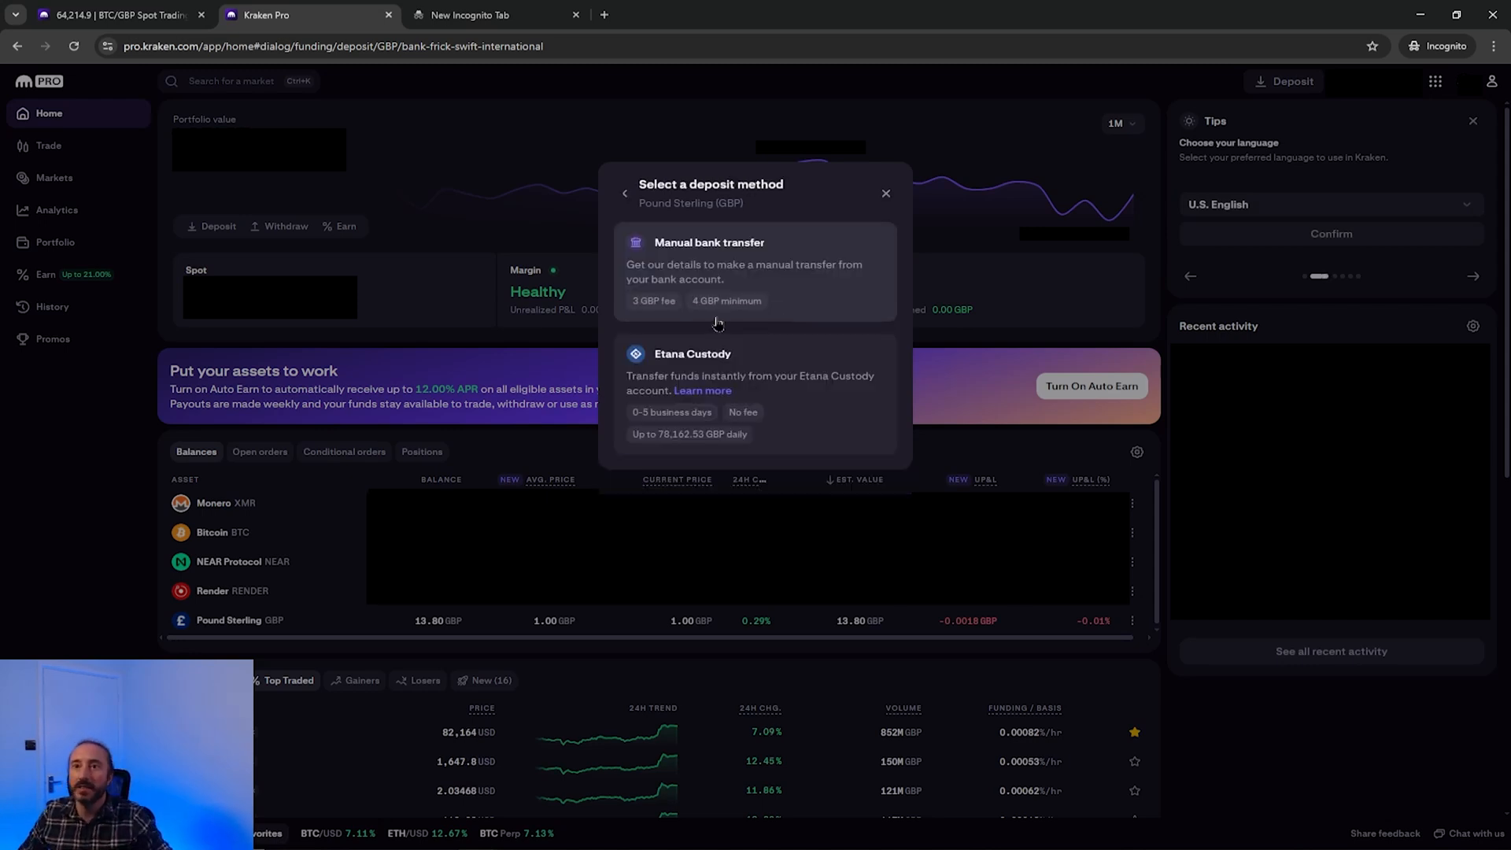
click(1471, 275)
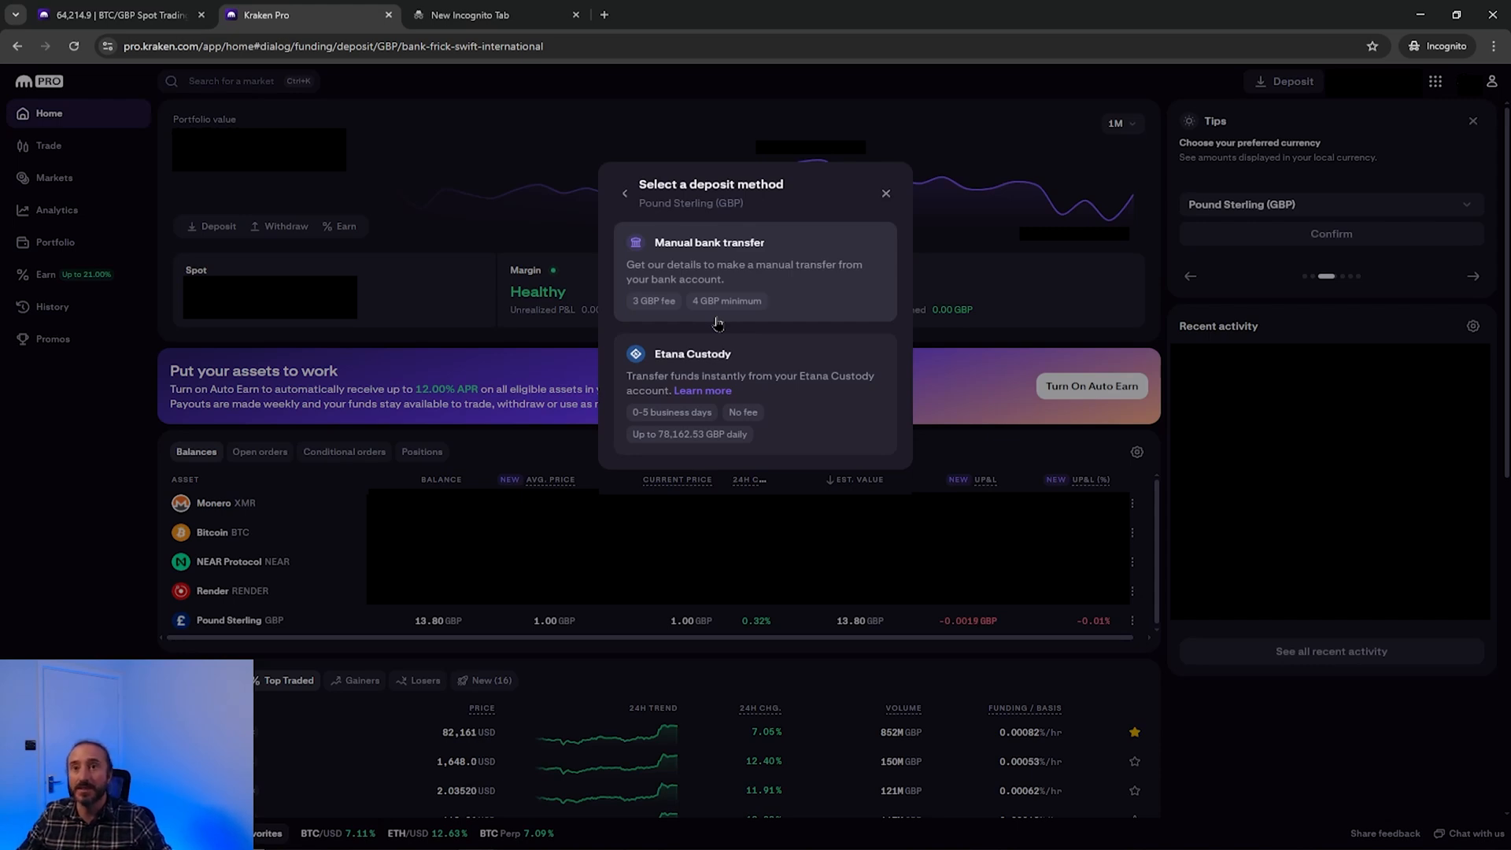
click(1473, 276)
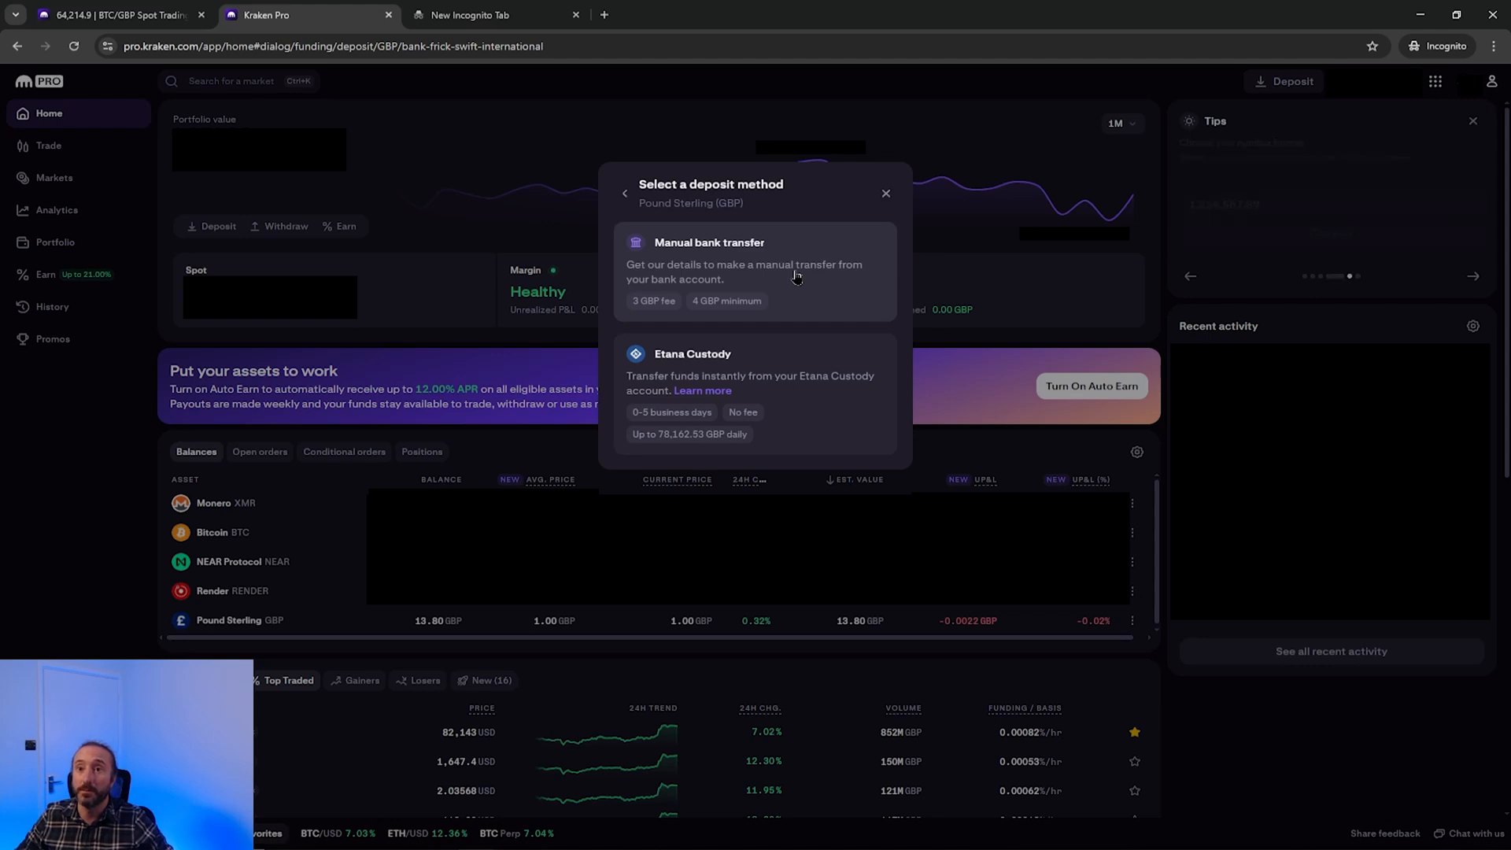
click(1472, 276)
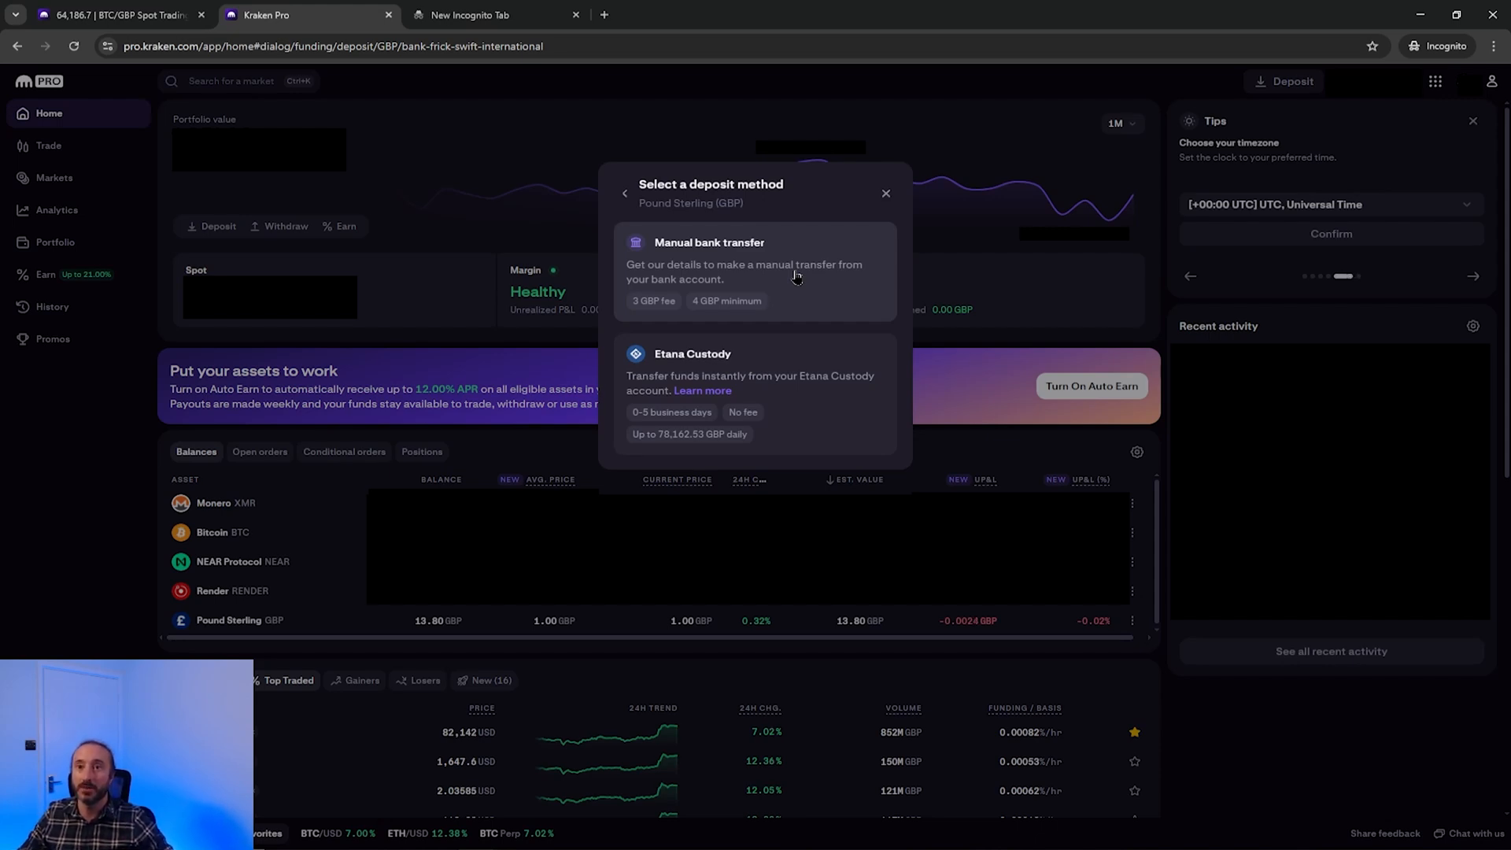
click(1472, 276)
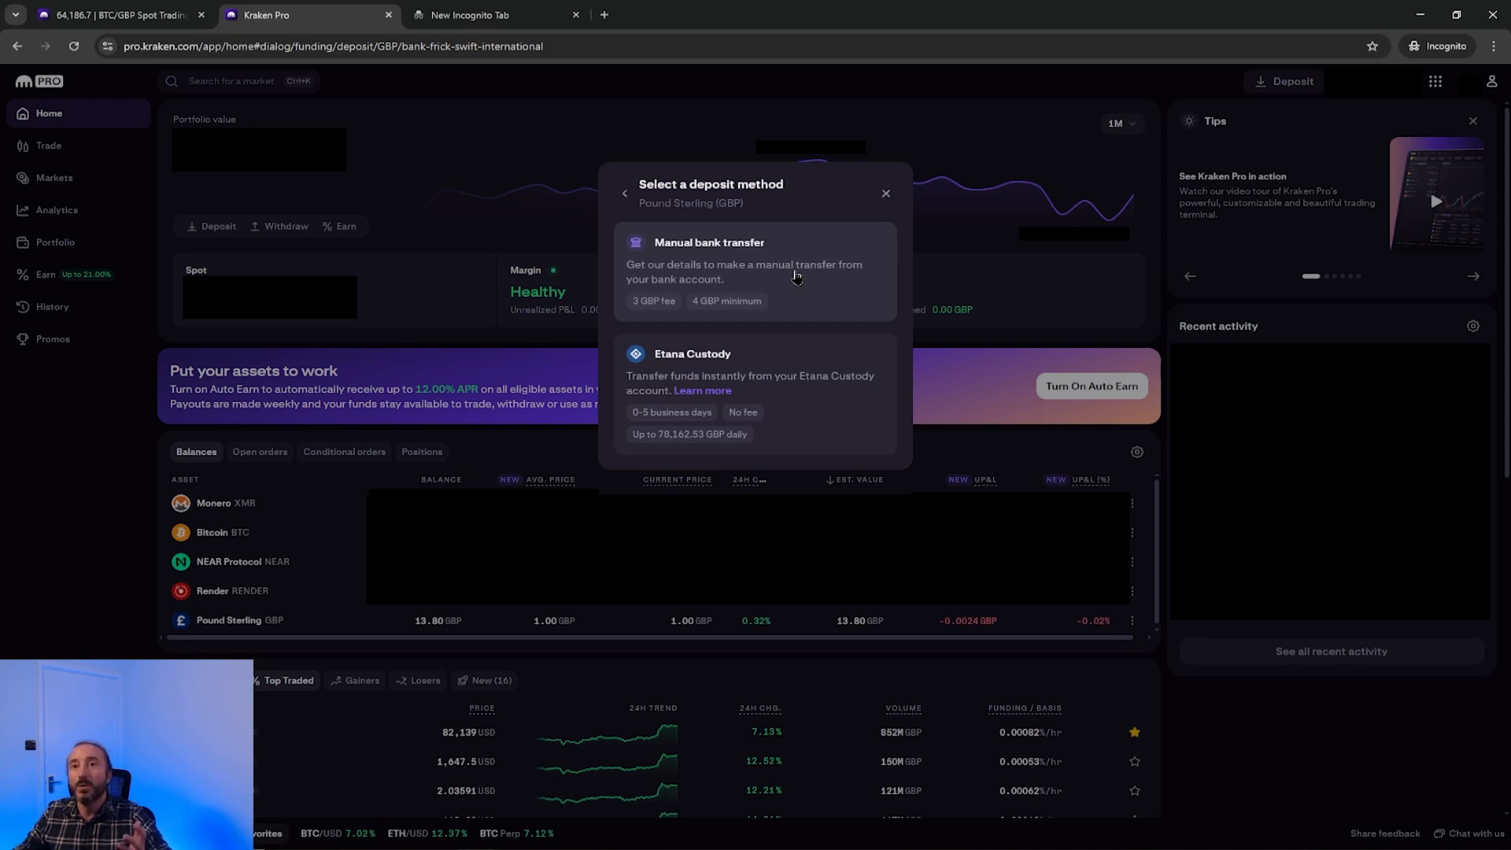
click(1472, 276)
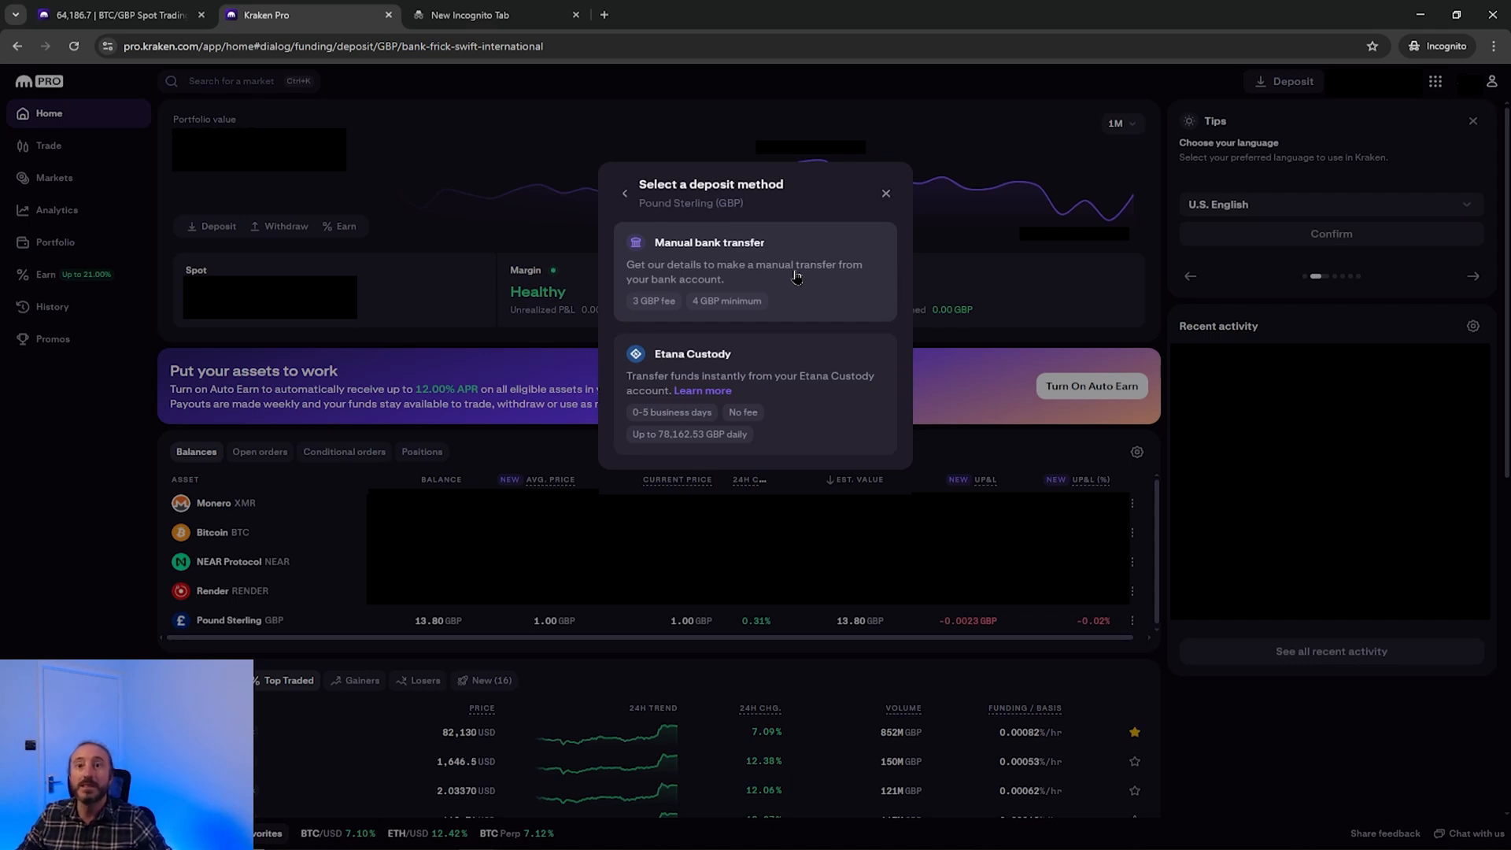
mouse_move(829, 231)
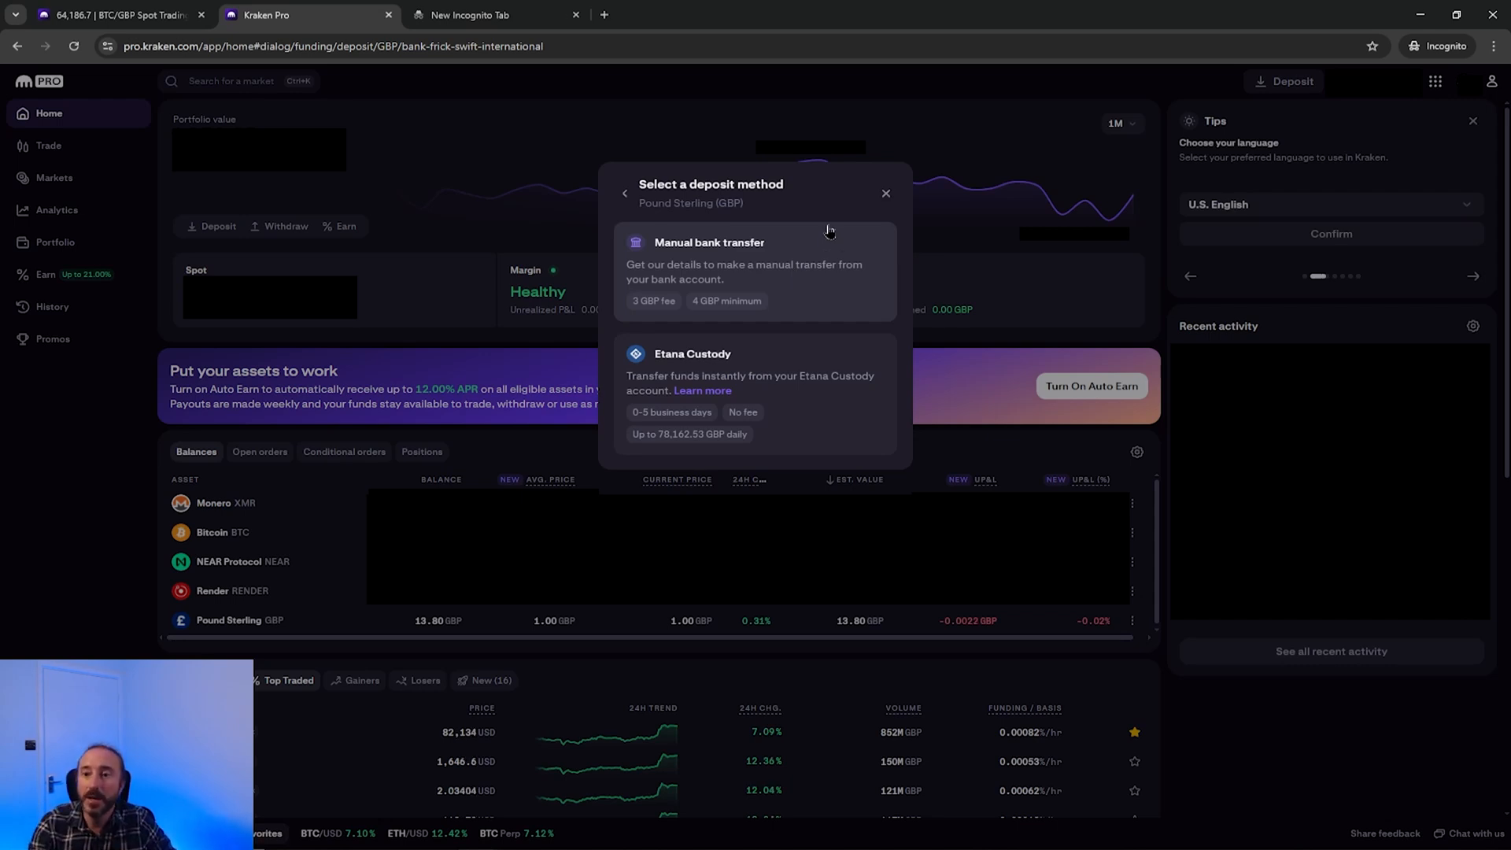
click(884, 194)
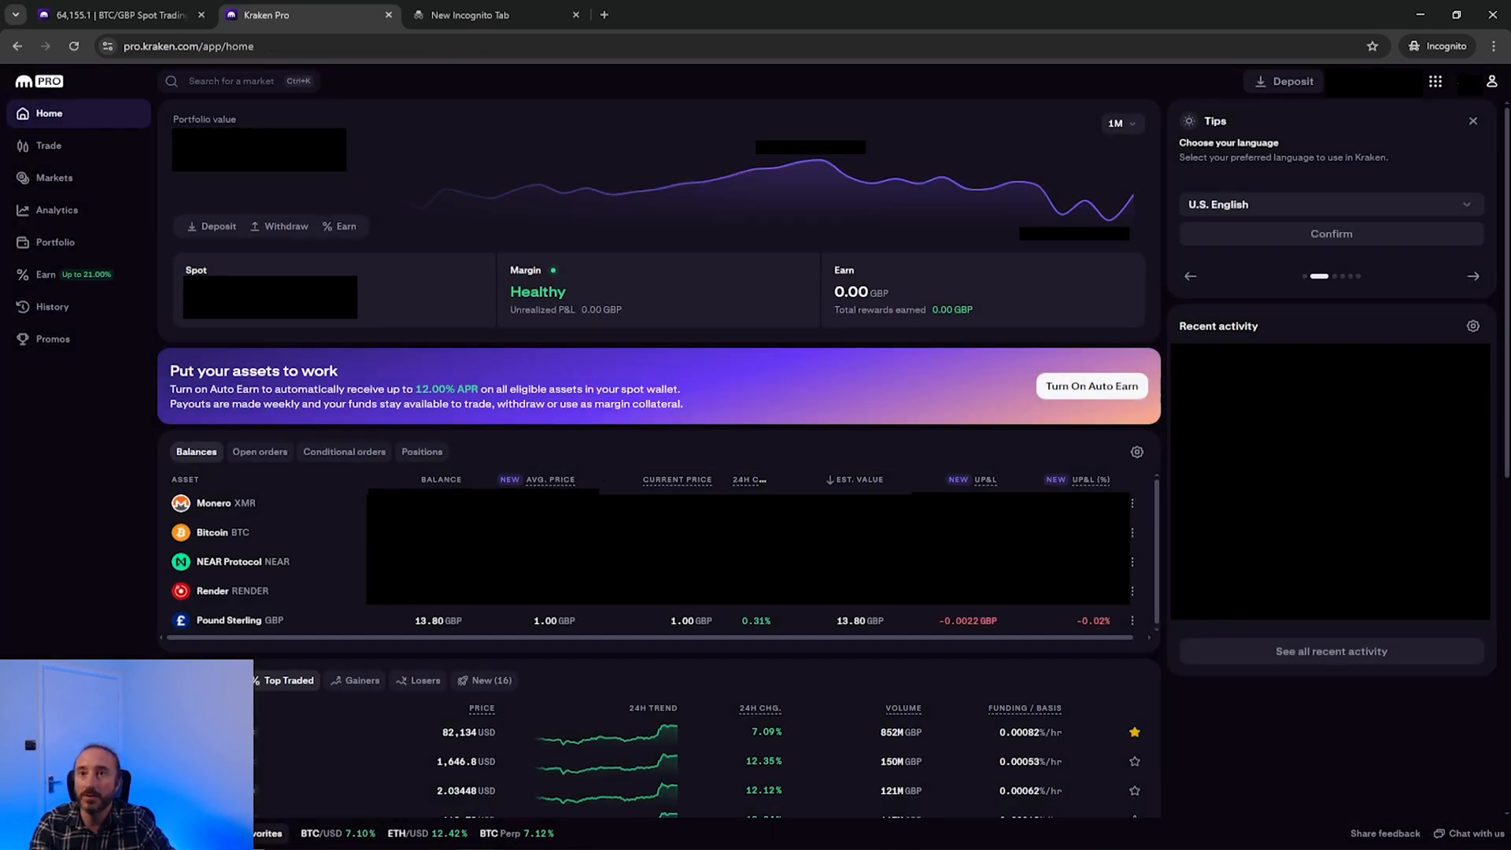
Open the BTC/GBP trading screen, dismiss the market picker, and expand the order-type list.
click(1472, 275)
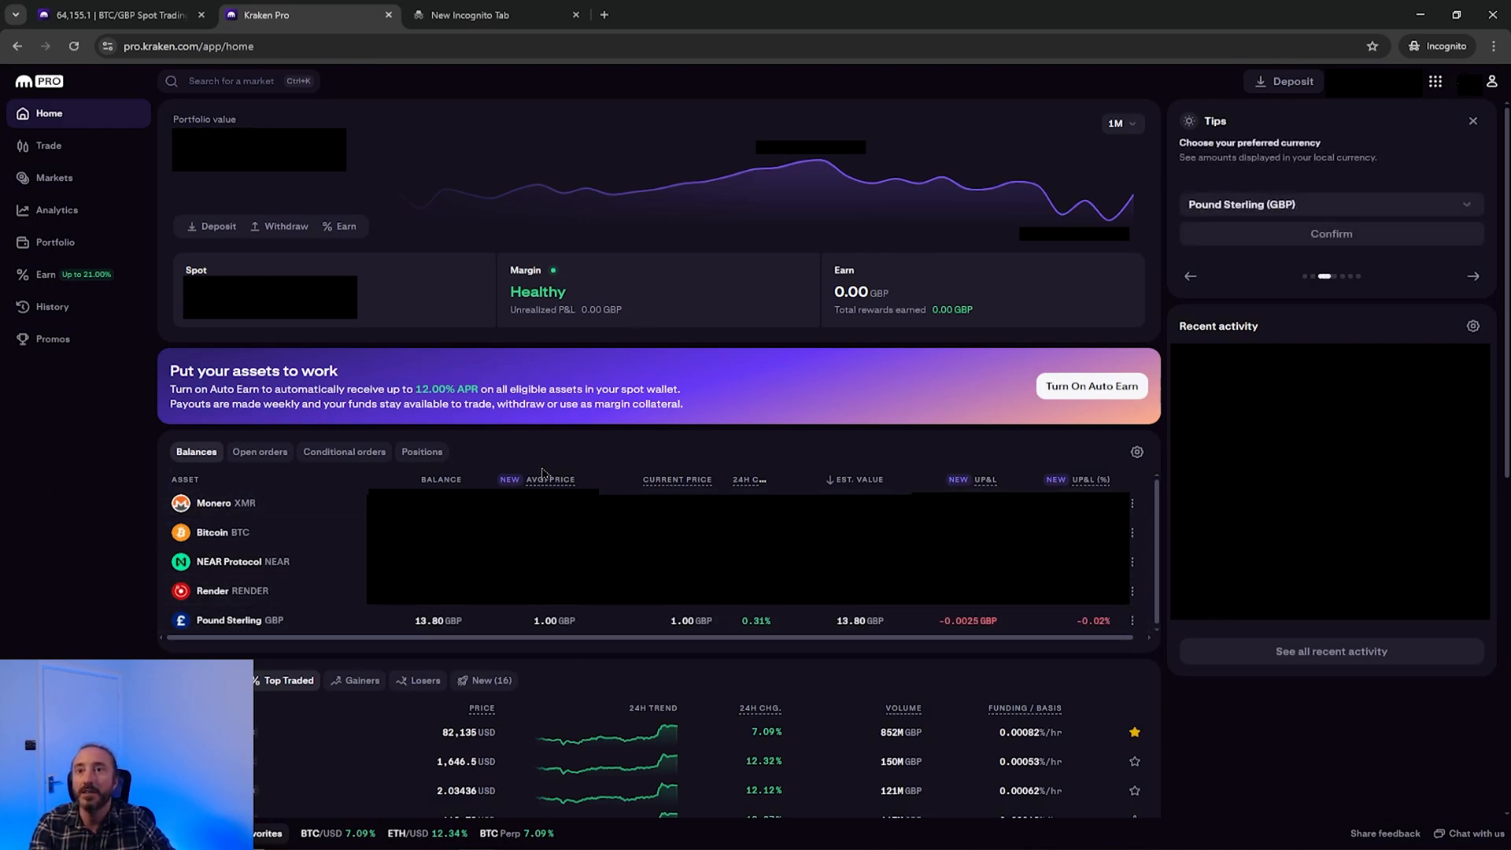
click(1472, 275)
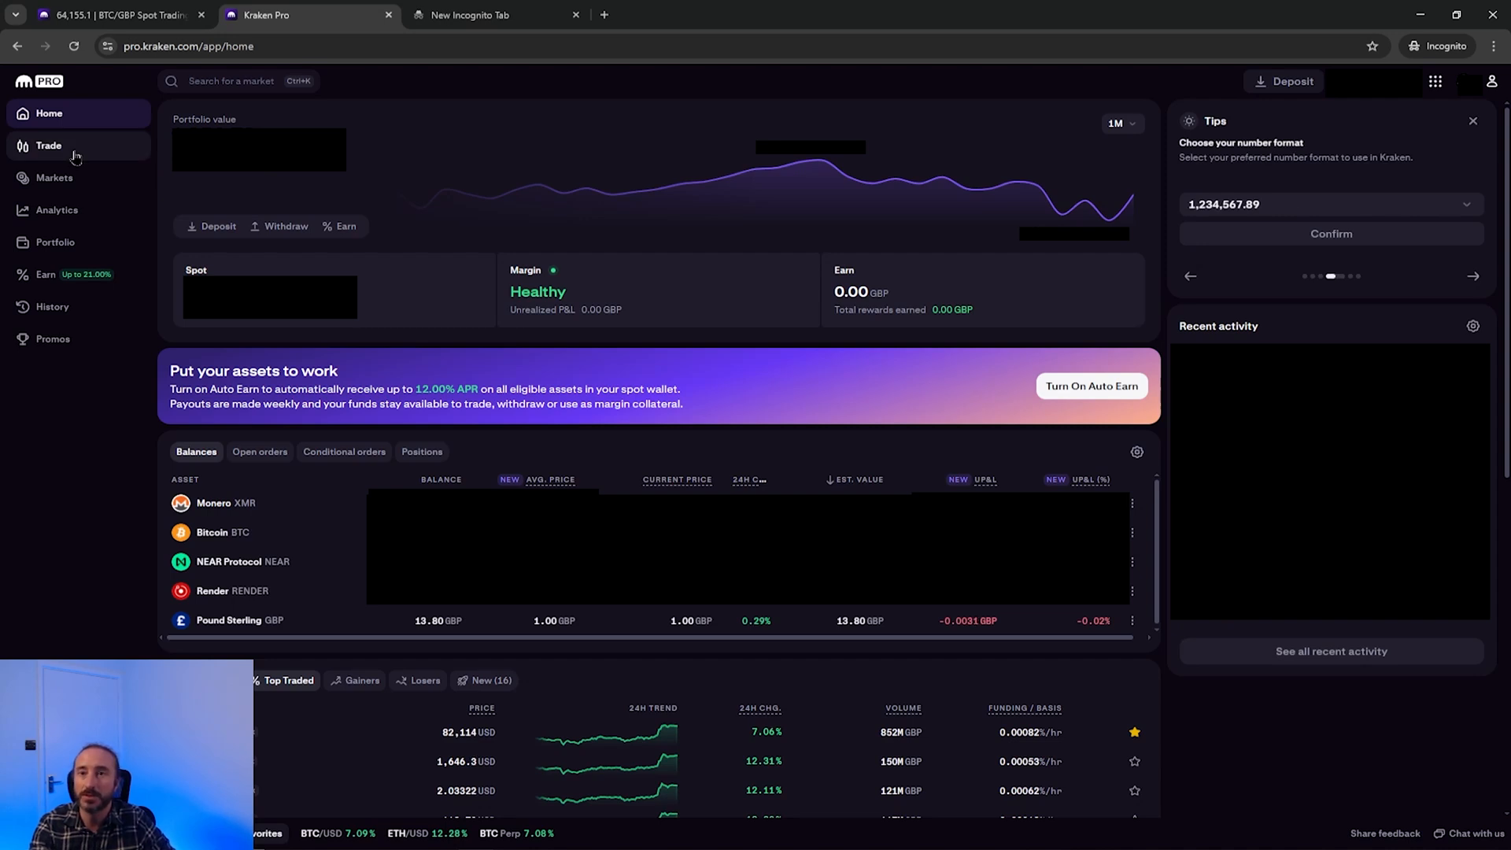
click(48, 146)
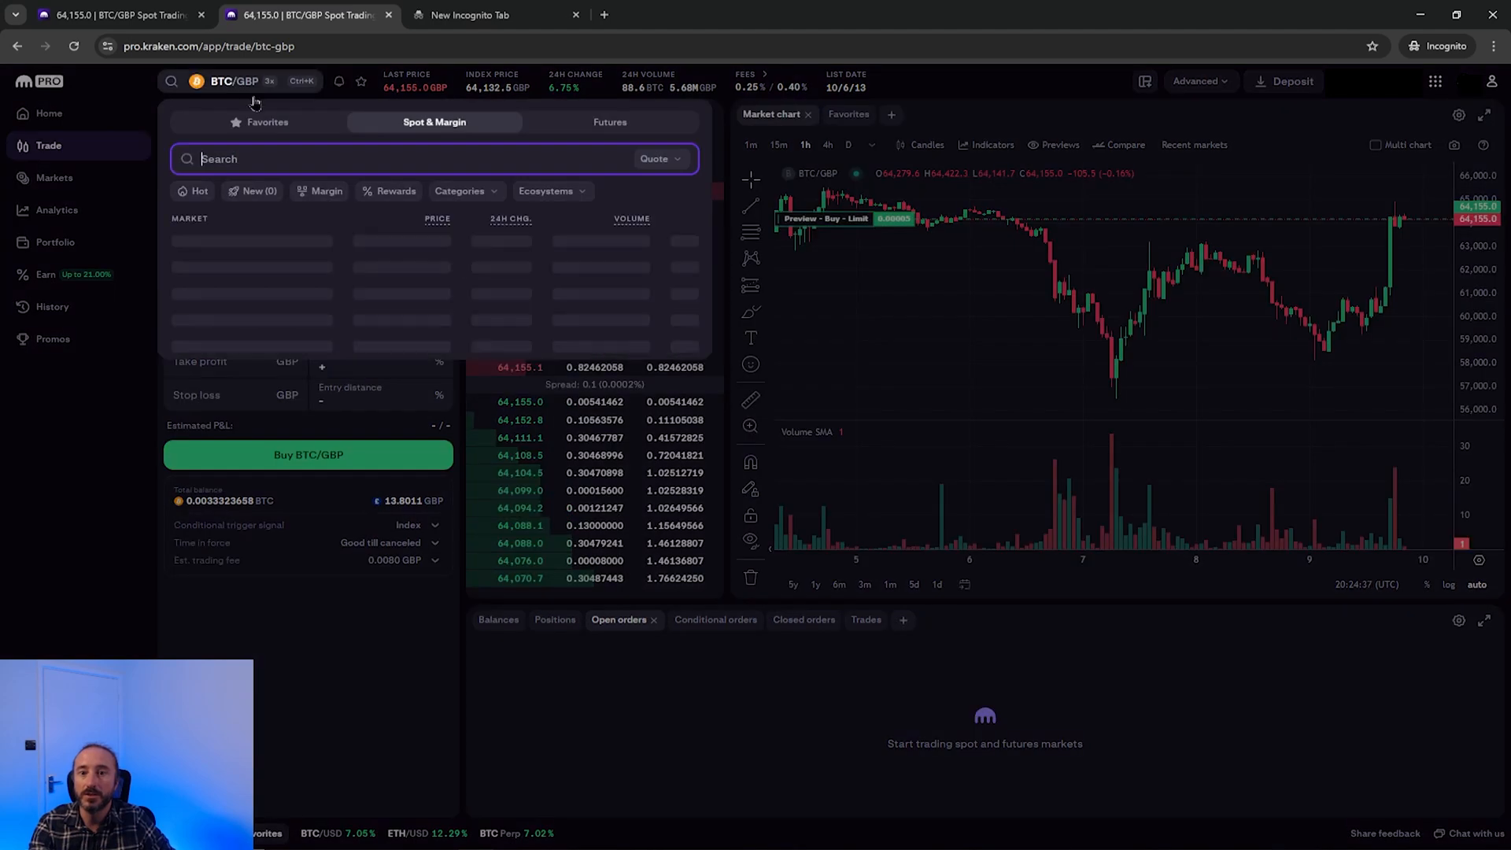
click(386, 158)
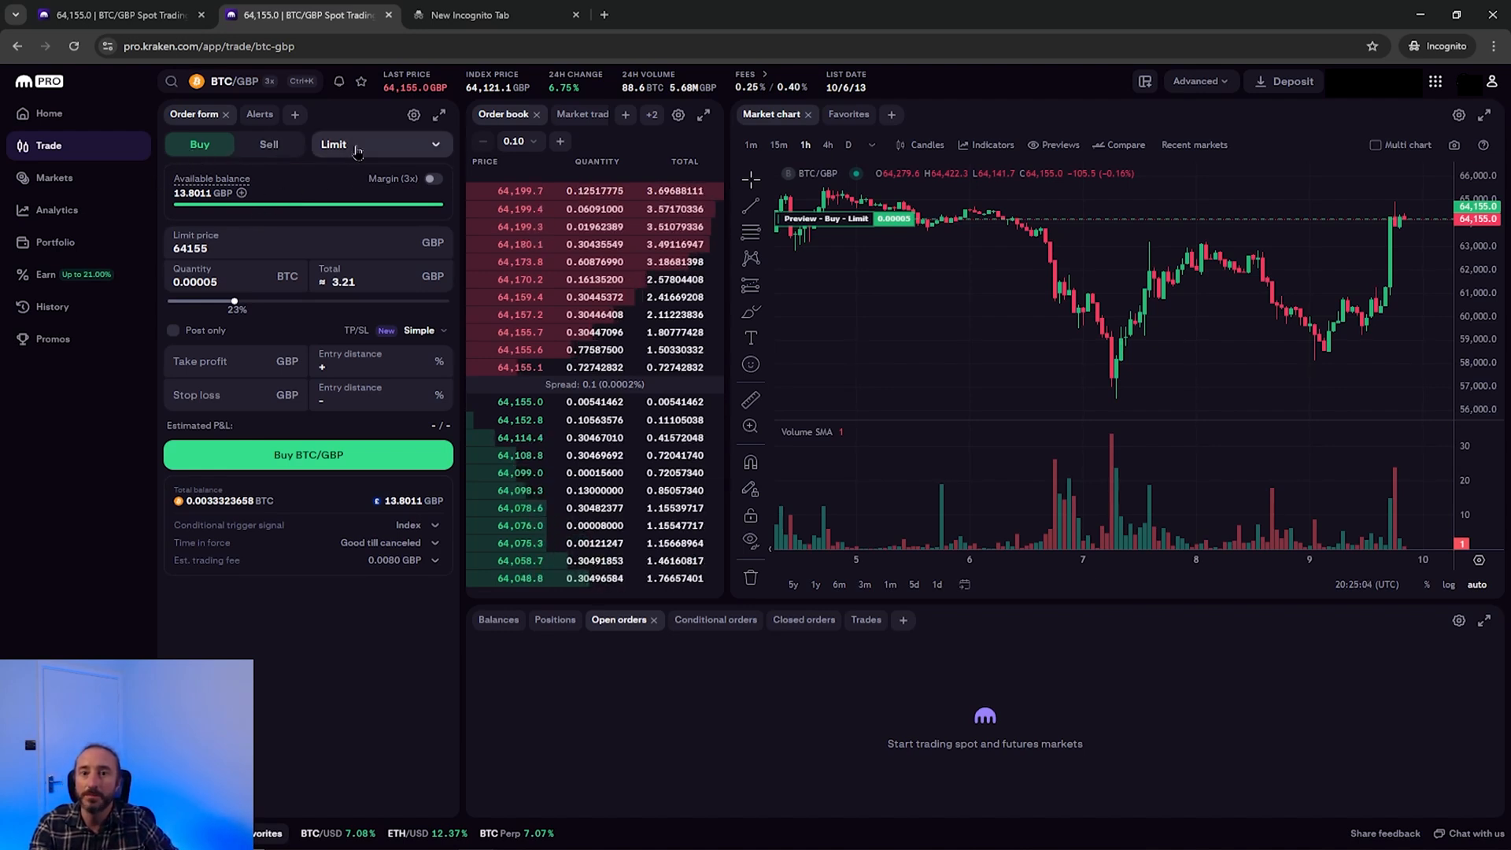
click(379, 143)
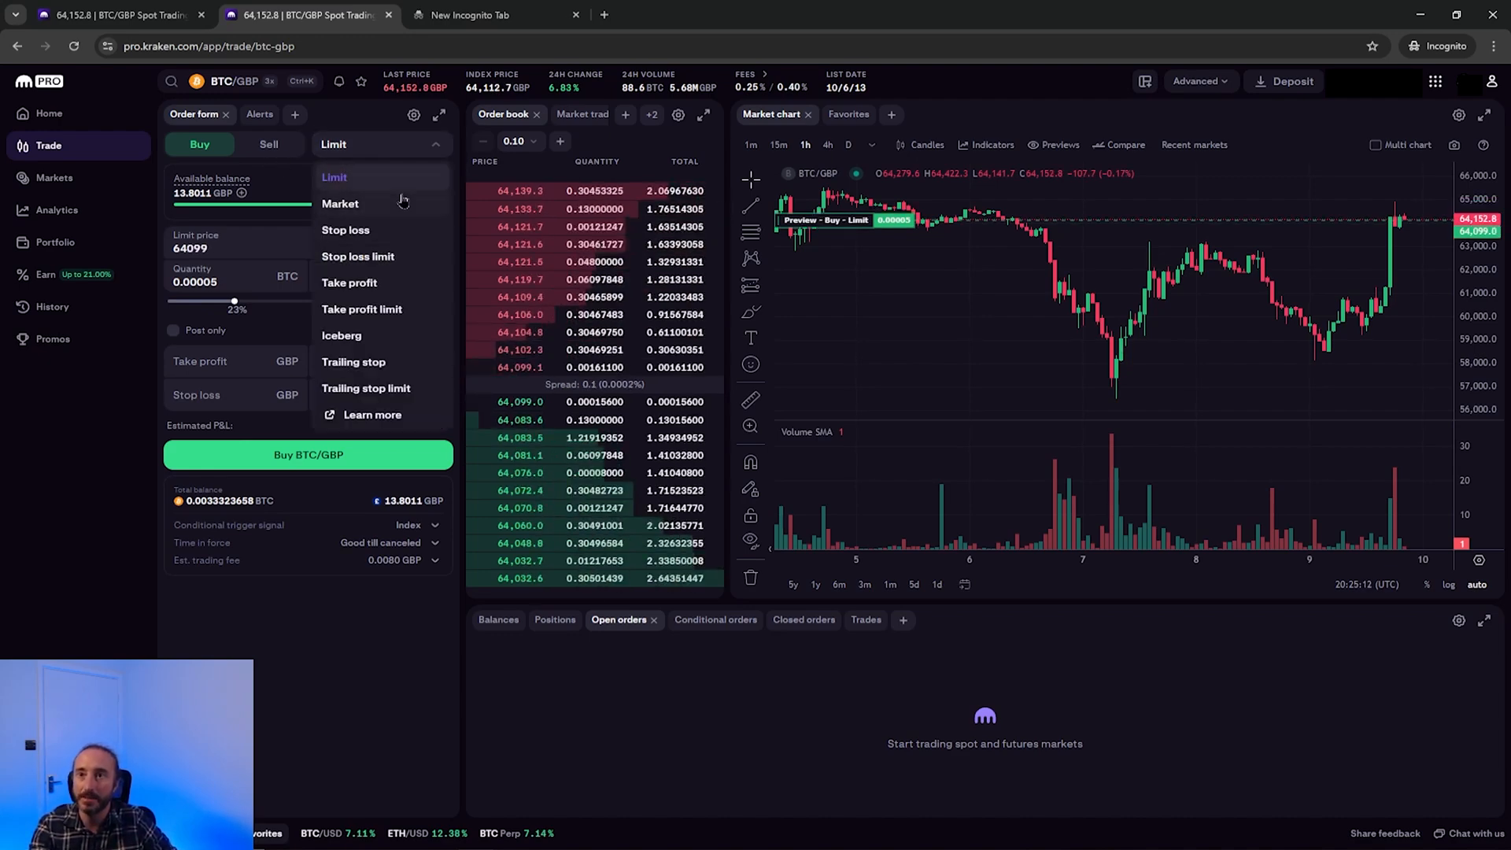
Try a BTC/GBP market buy with a £10 total, then reopen the order types.
click(339, 203)
text(5)
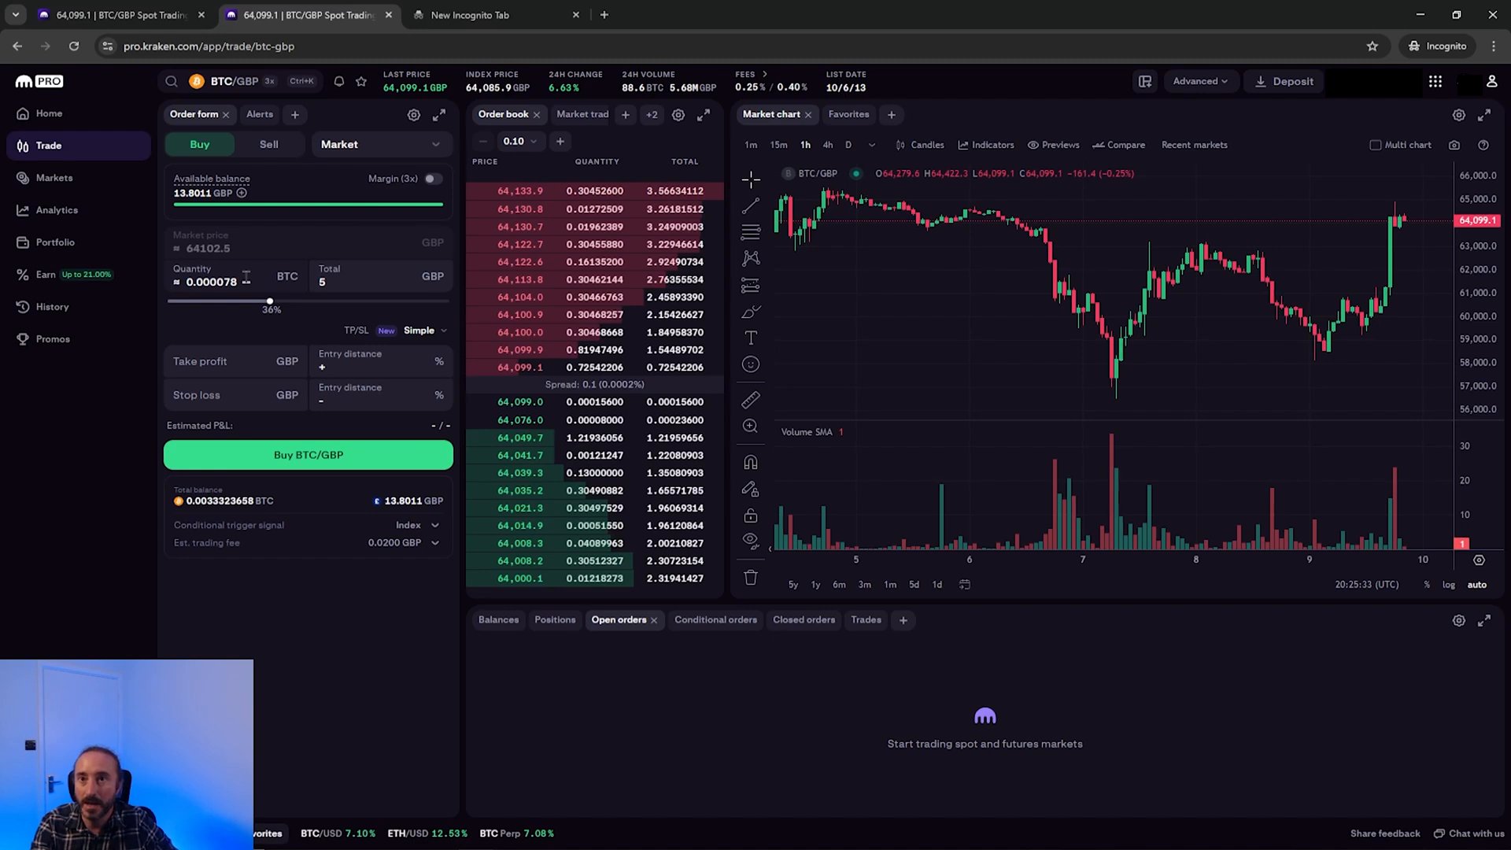
click(381, 282)
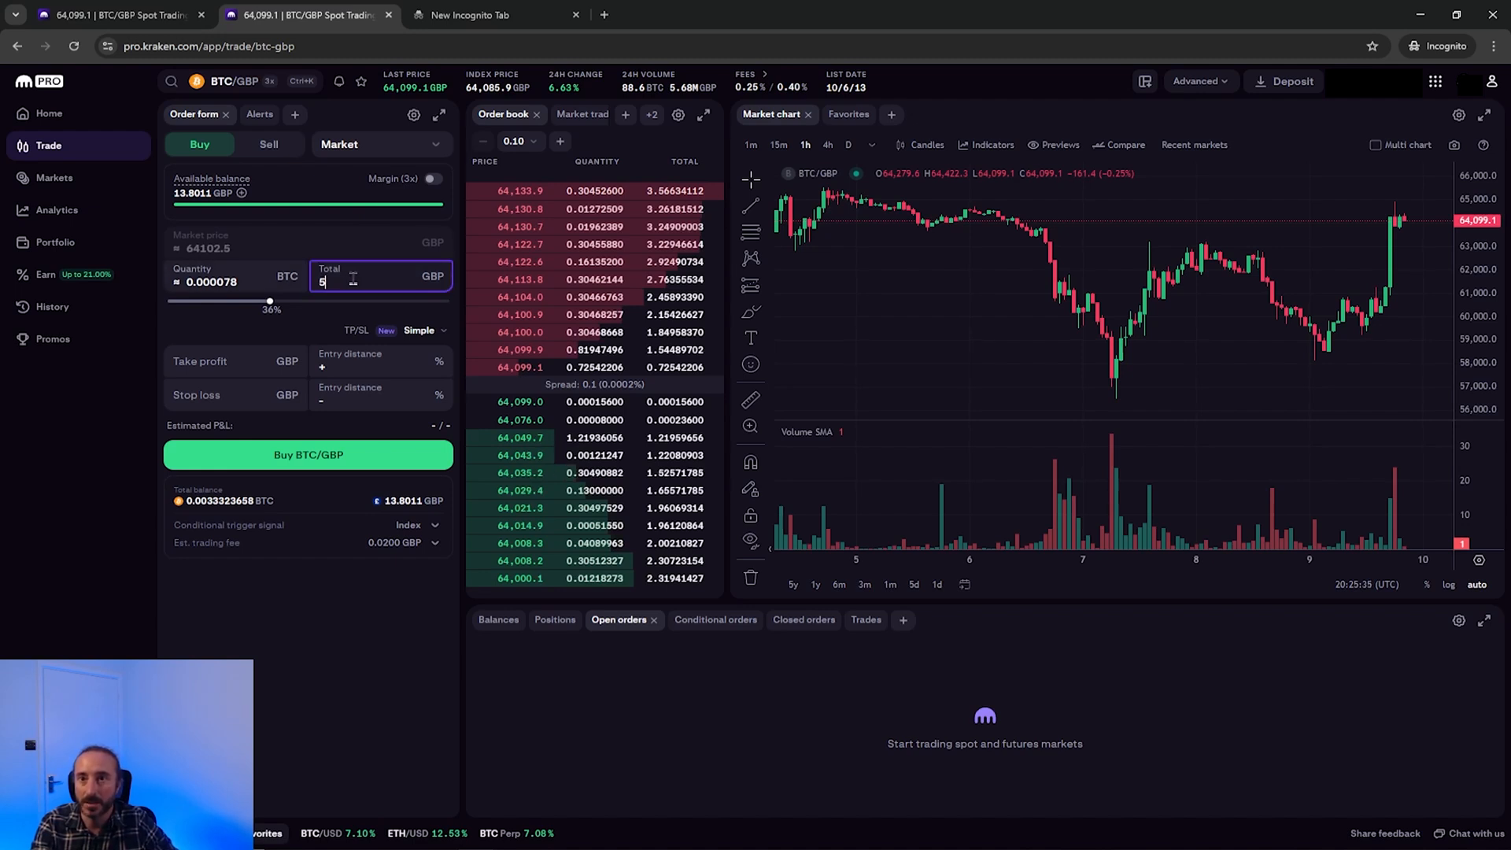
drag(269, 300, 437, 301)
text(10)
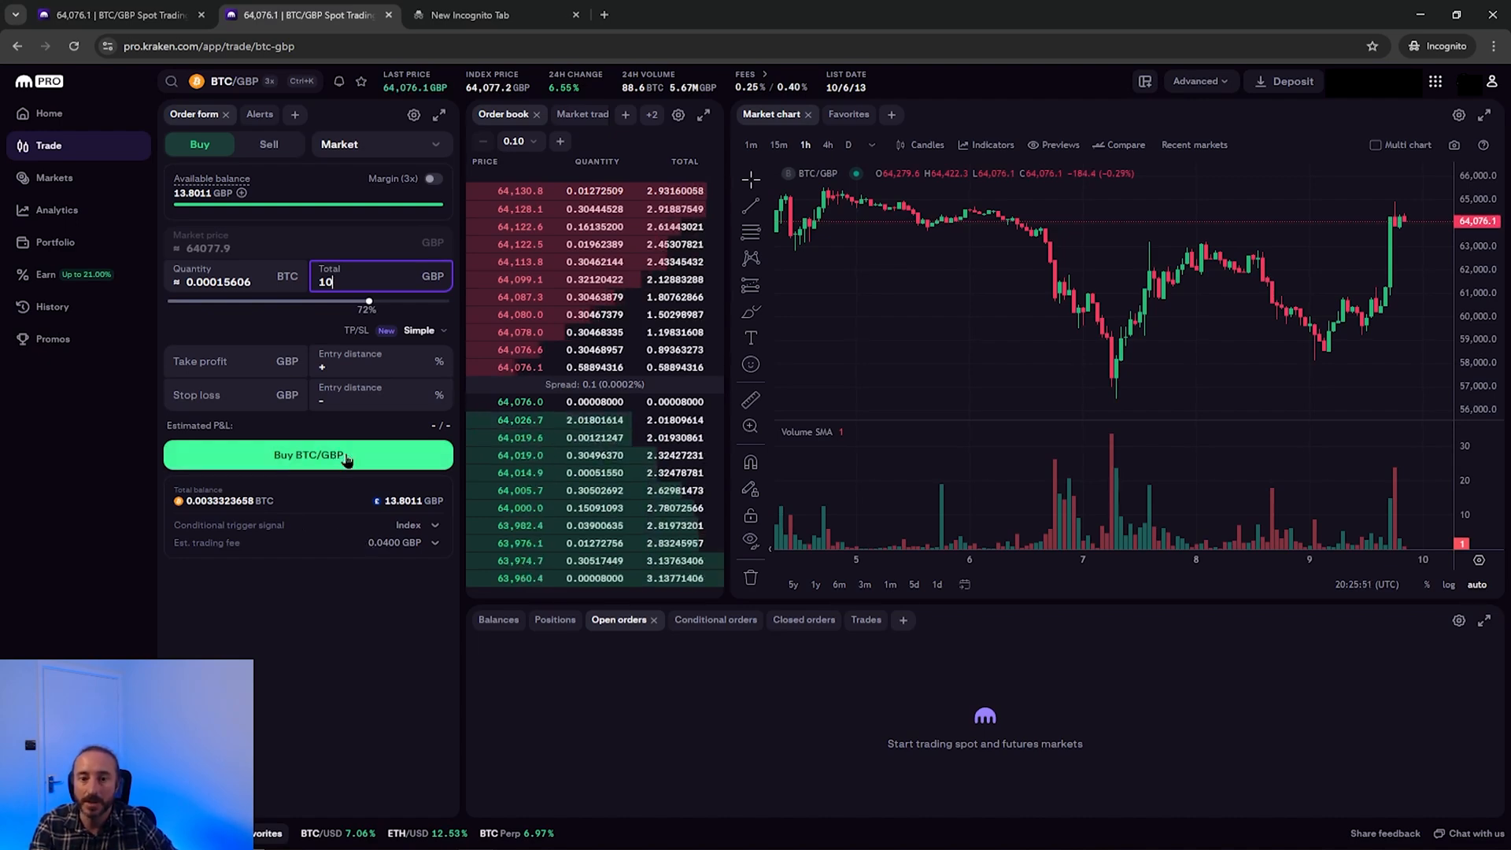
click(307, 454)
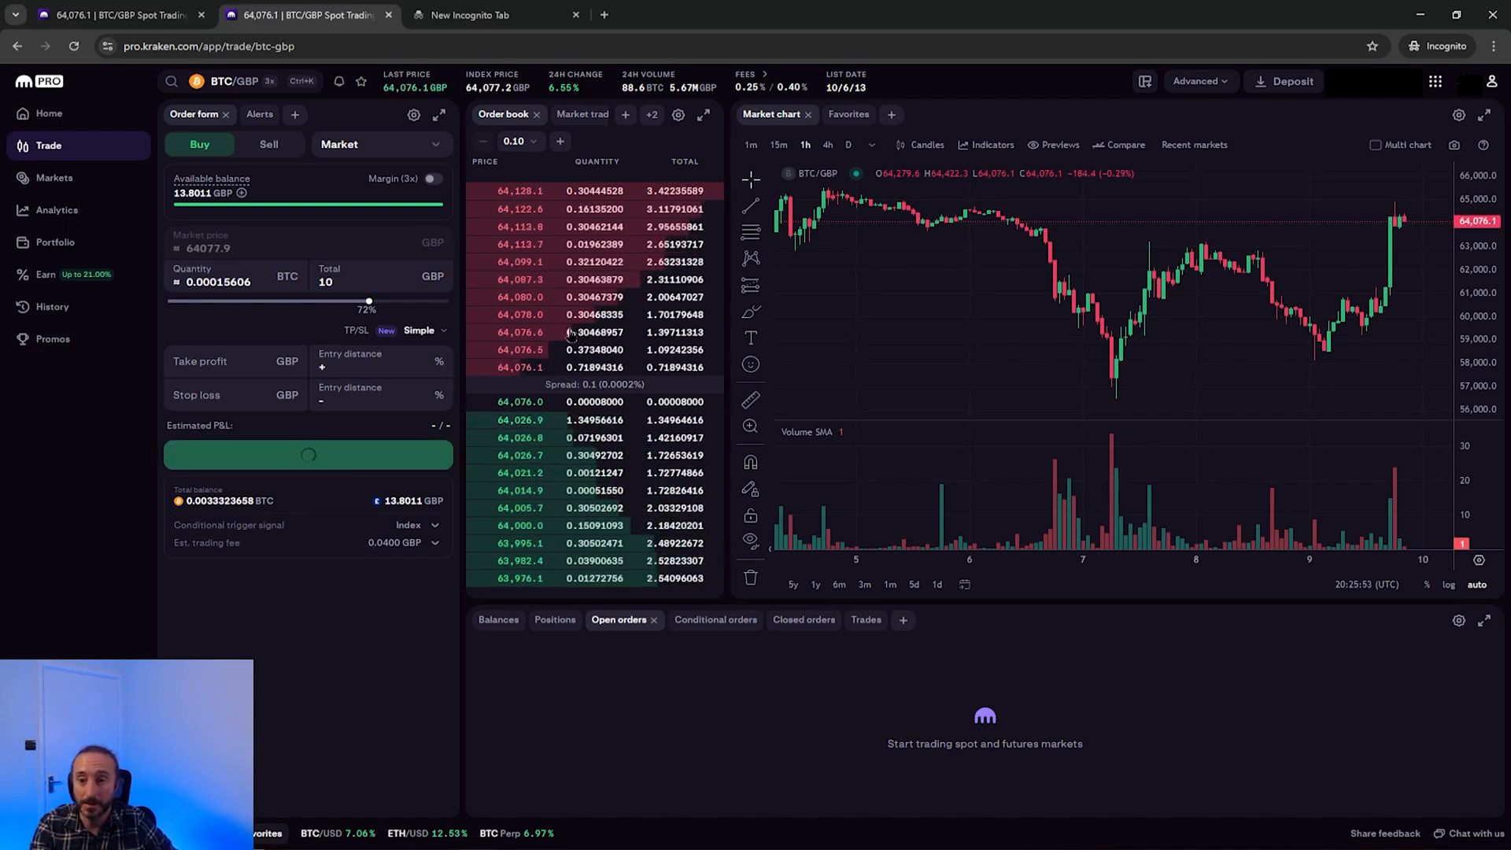
click(307, 454)
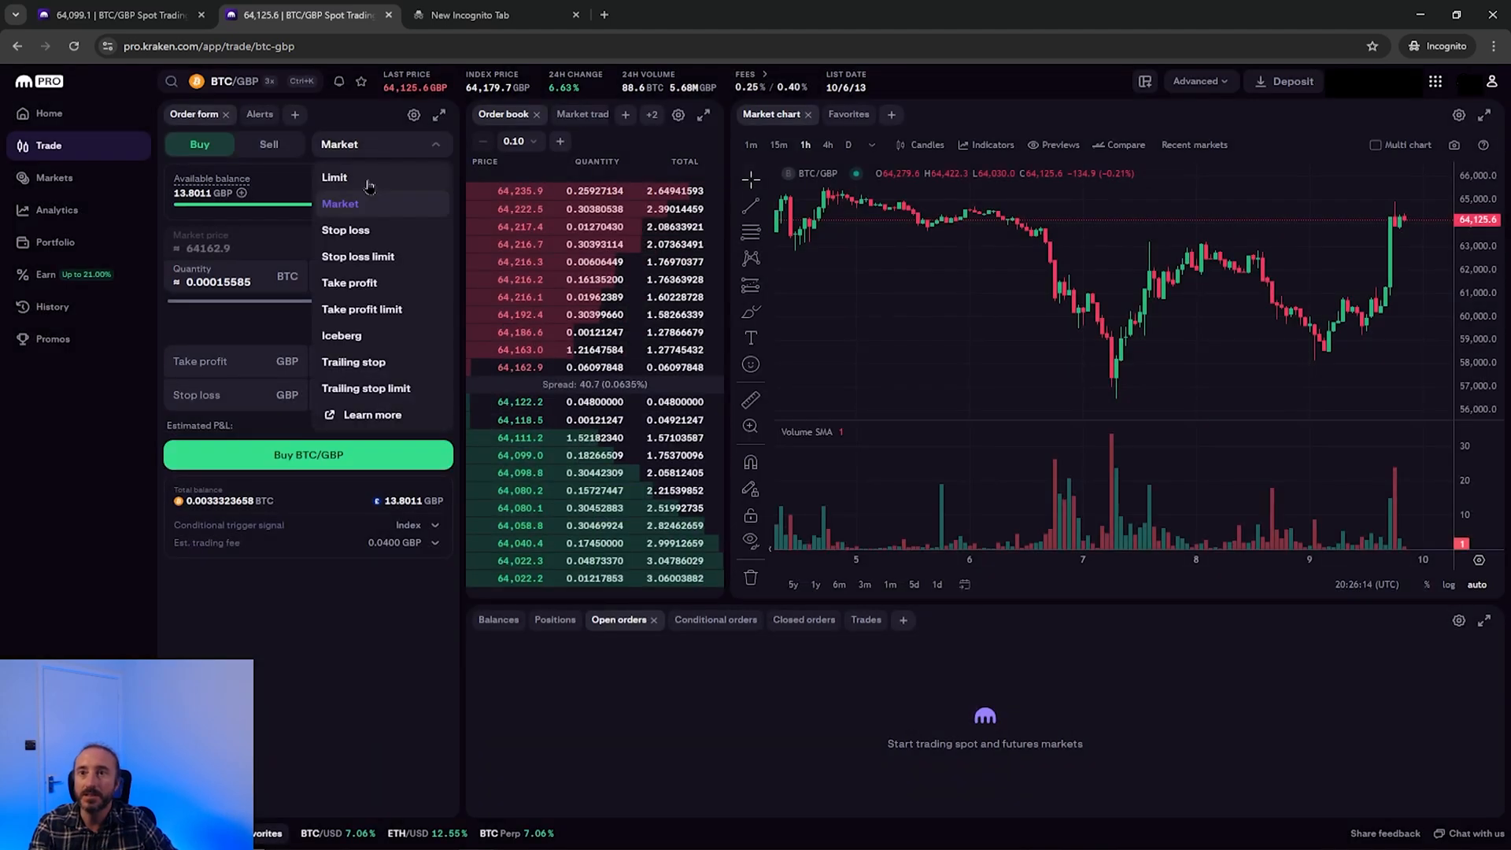
click(334, 177)
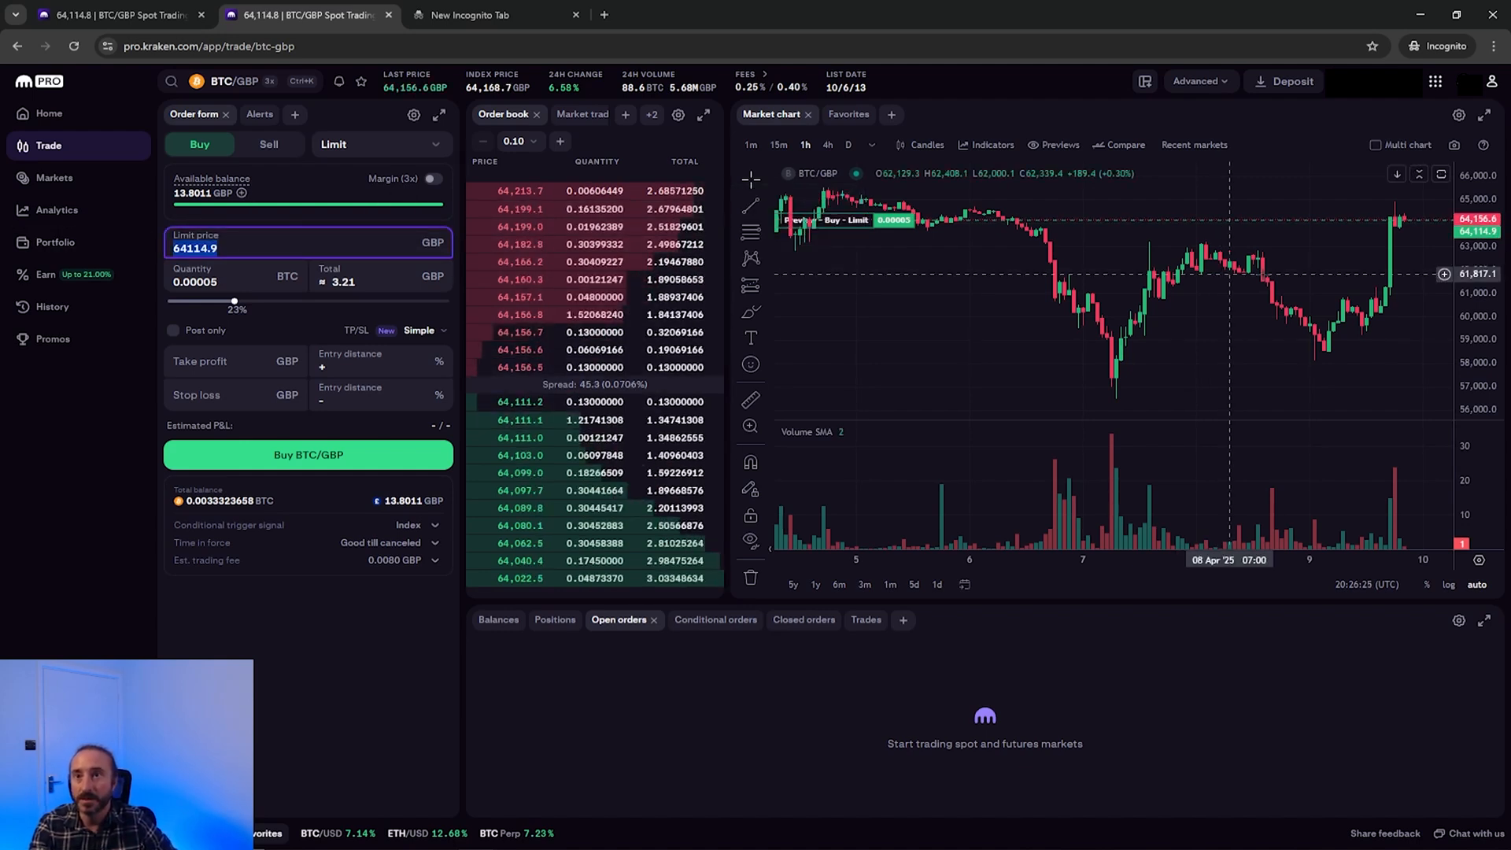
mouse_move(1169, 408)
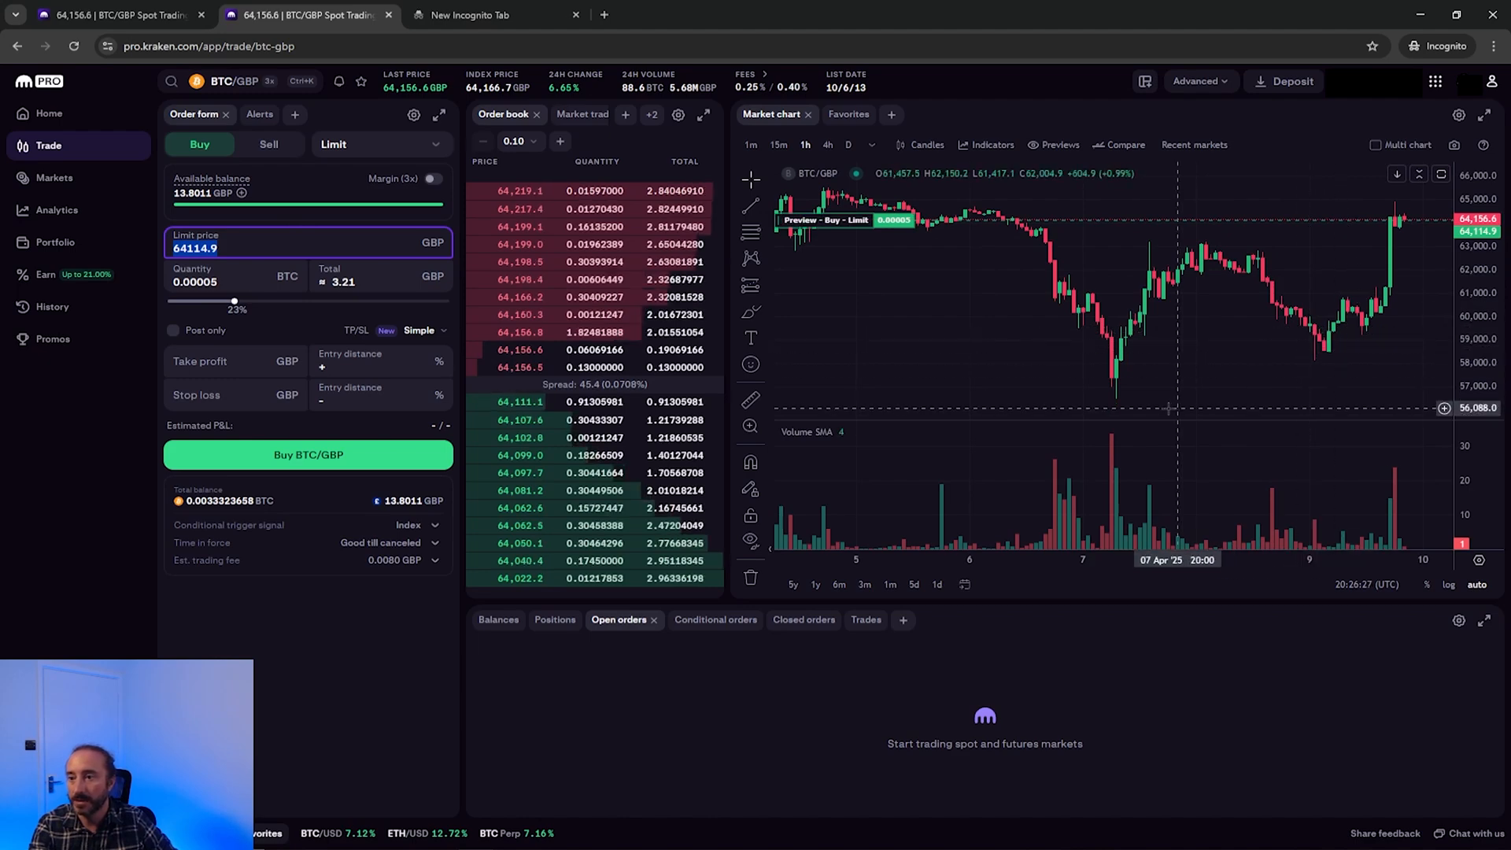
mouse_move(1112, 384)
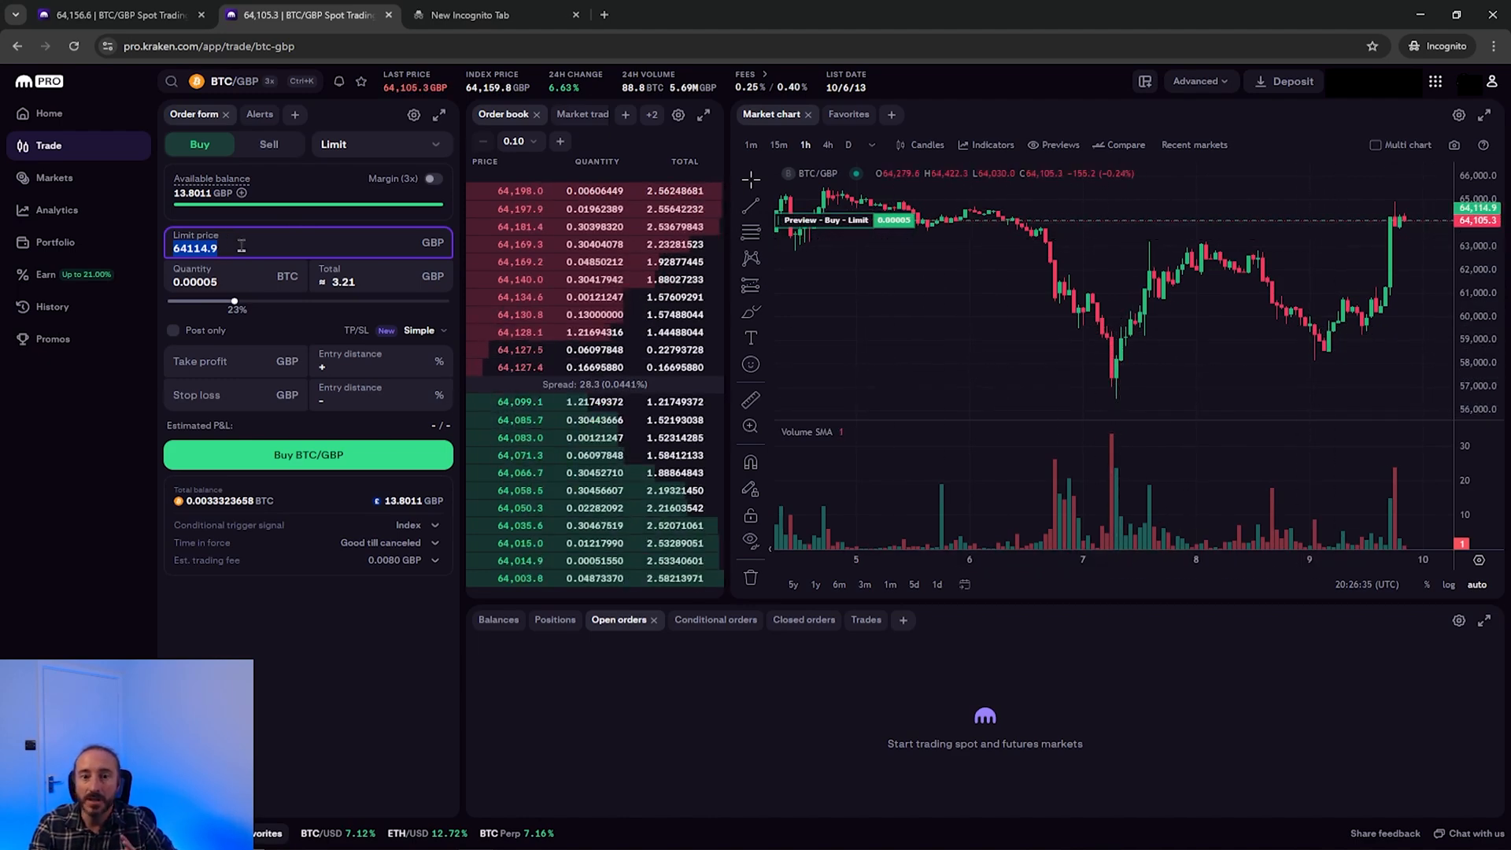
Enter 57500 GBP as the limit price, keeping the total at 10 GBP.
text(57500)
click(383, 277)
text(10)
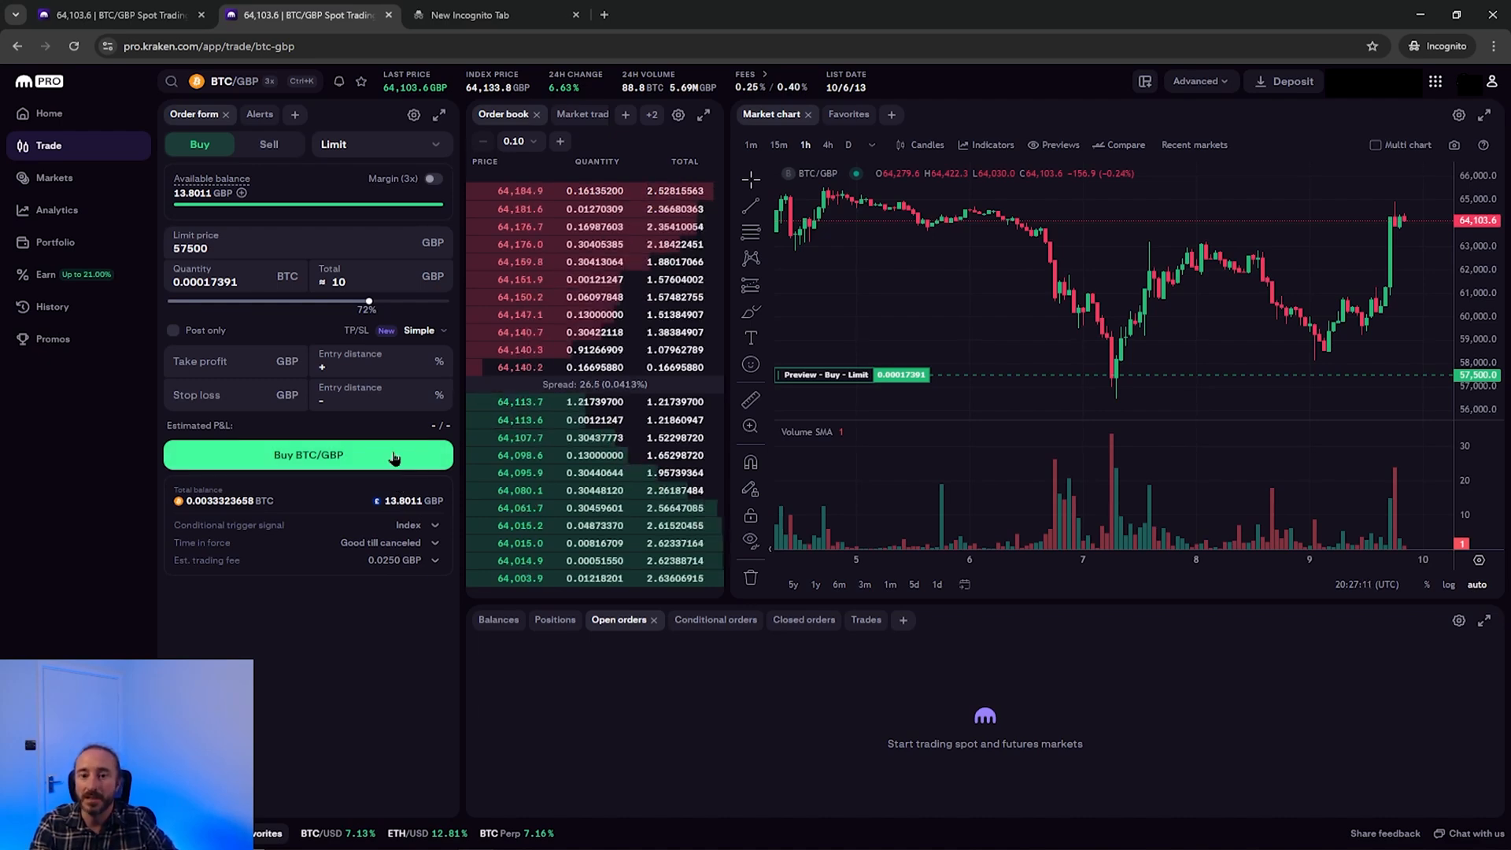
Submit and confirm the limit buy of 0.00017391 BTC at 57,500 GBP.
click(308, 454)
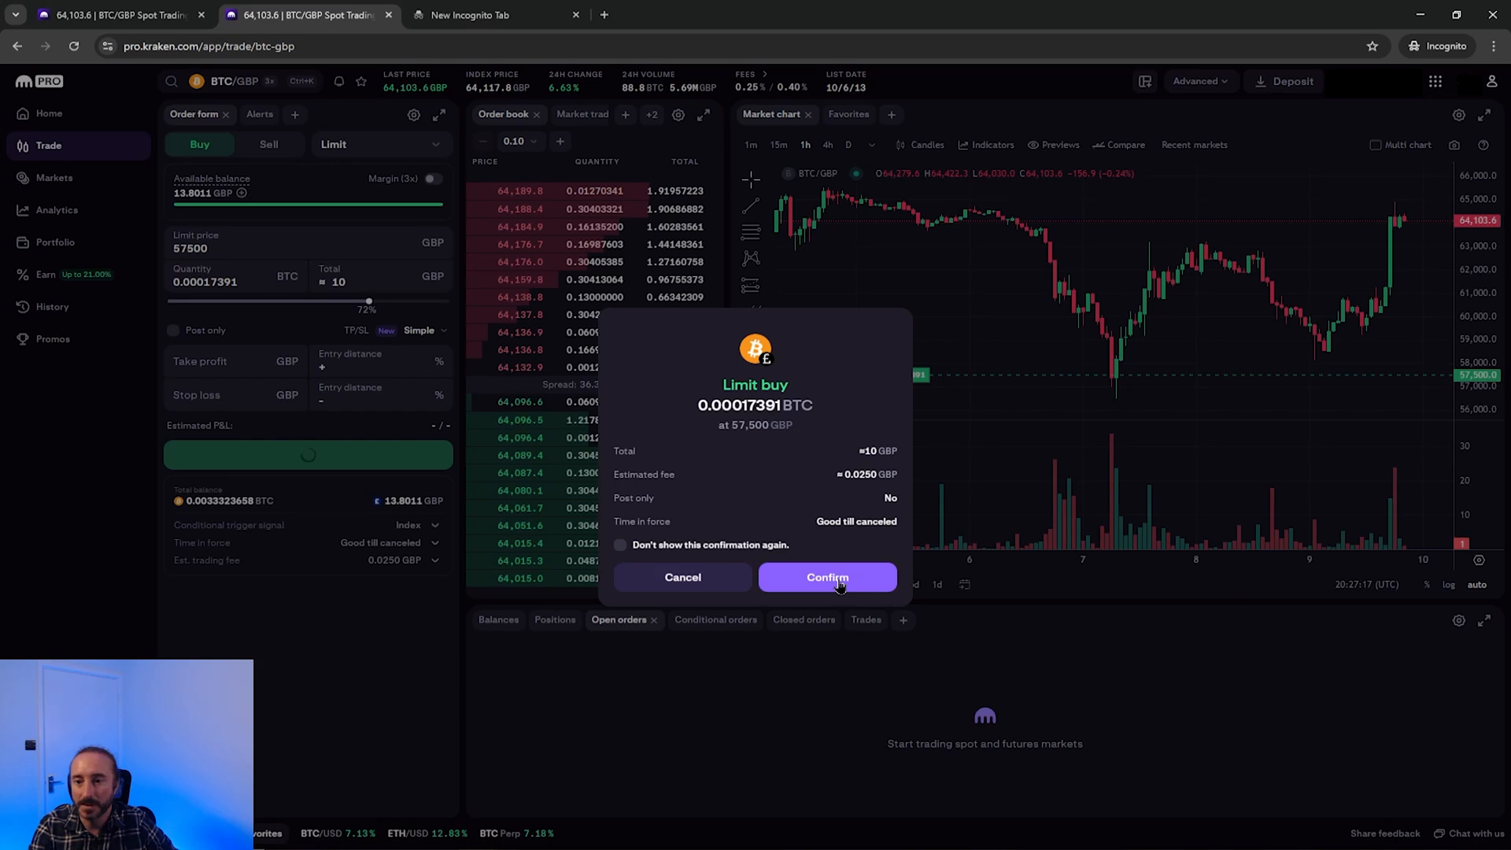
click(826, 576)
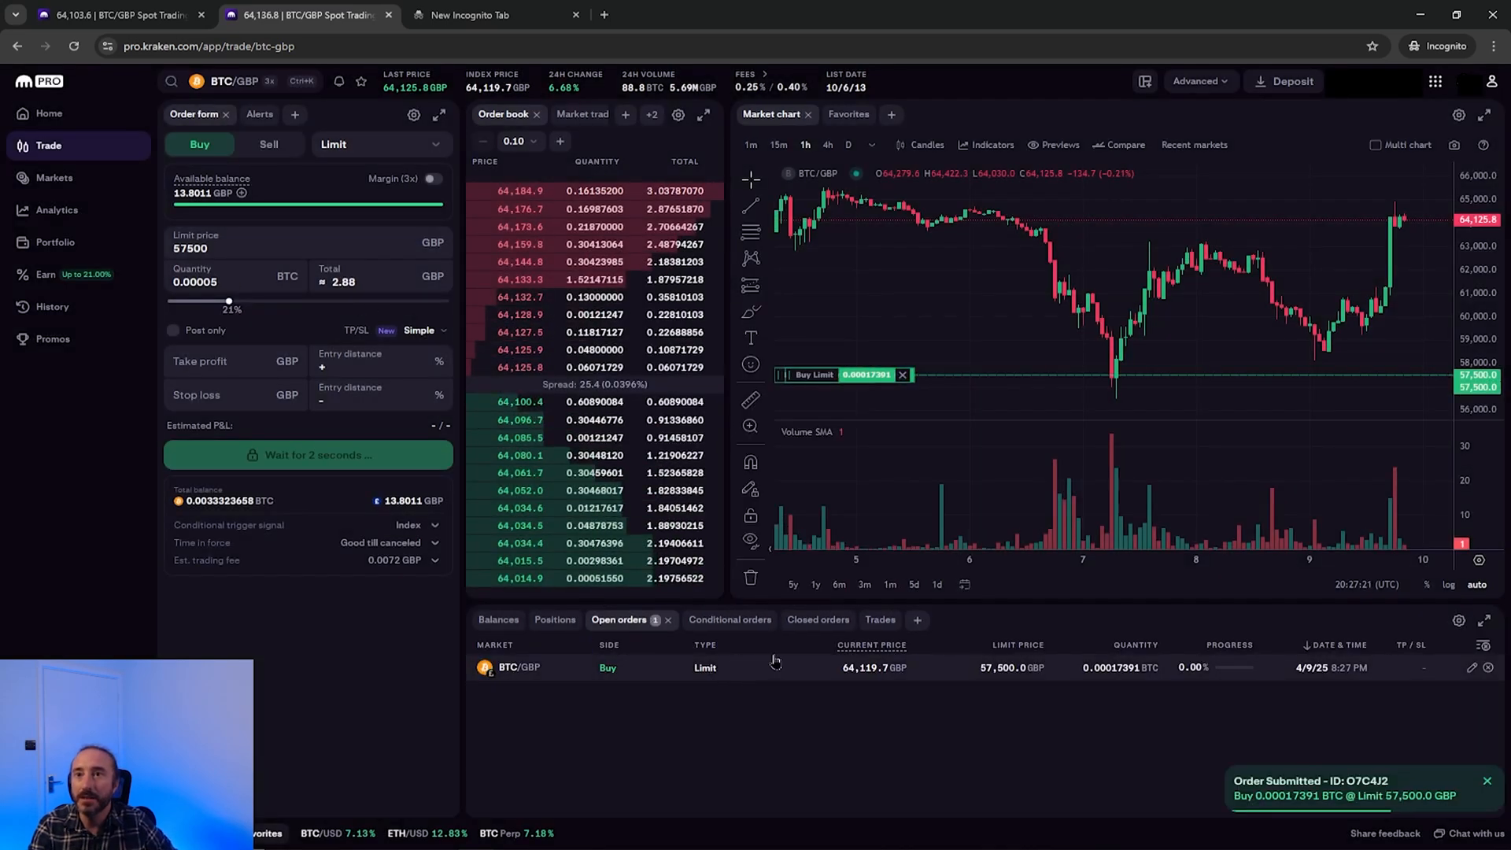
drag(229, 301, 378, 300)
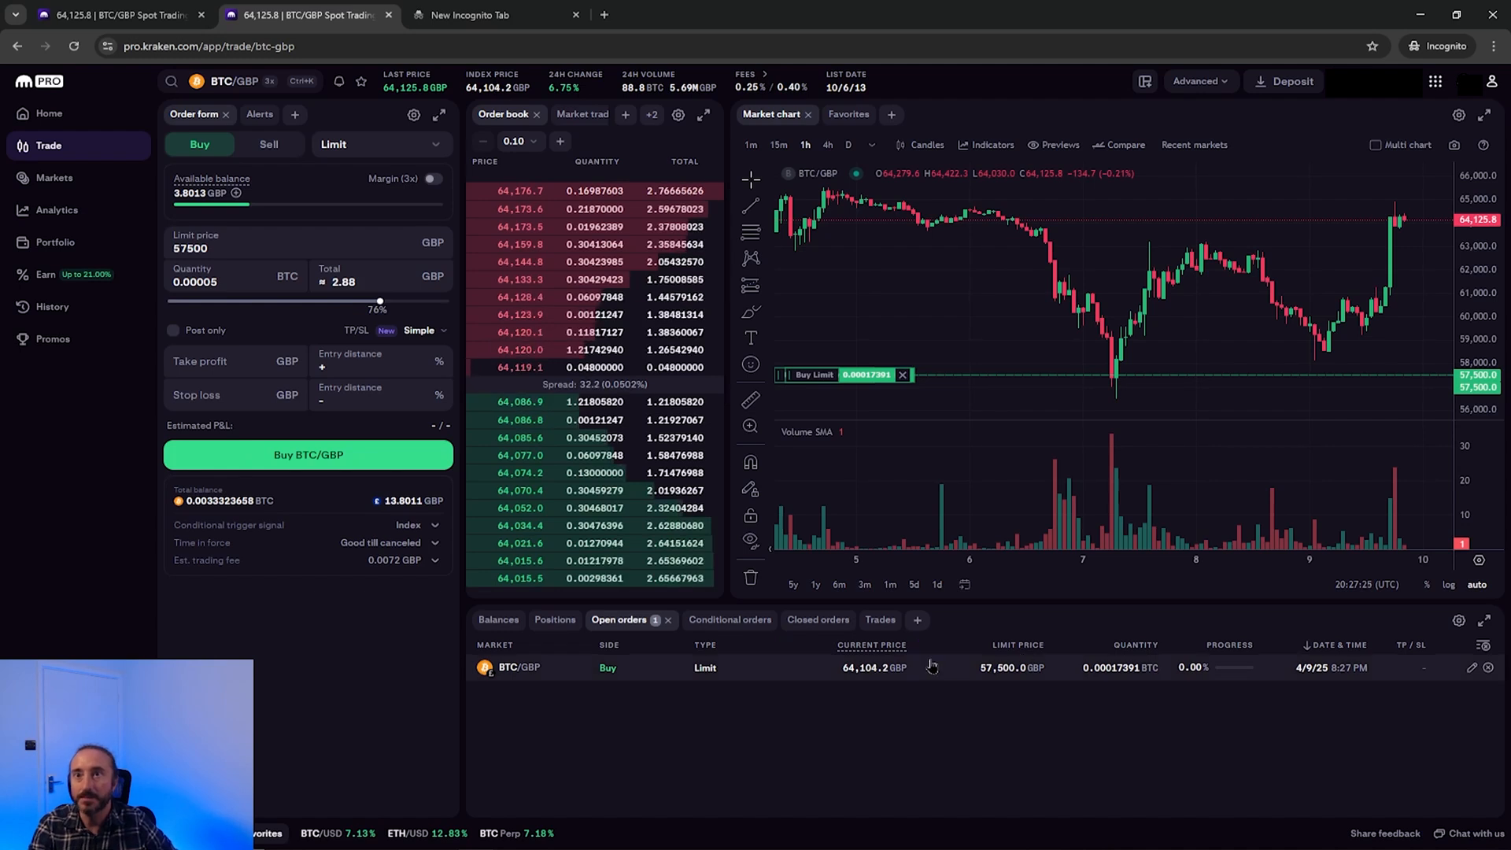
mouse_move(1137, 365)
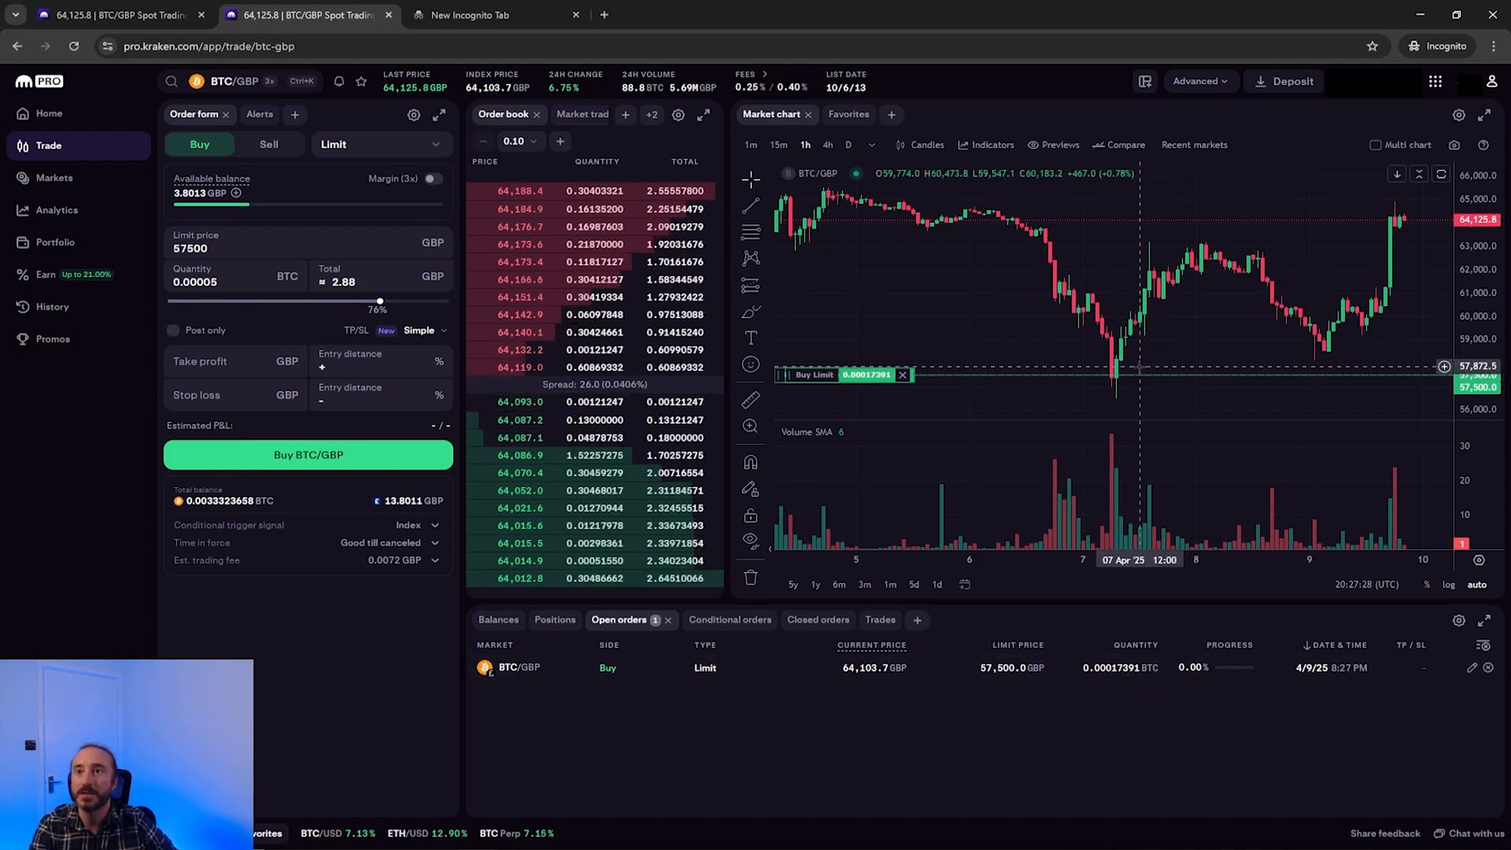